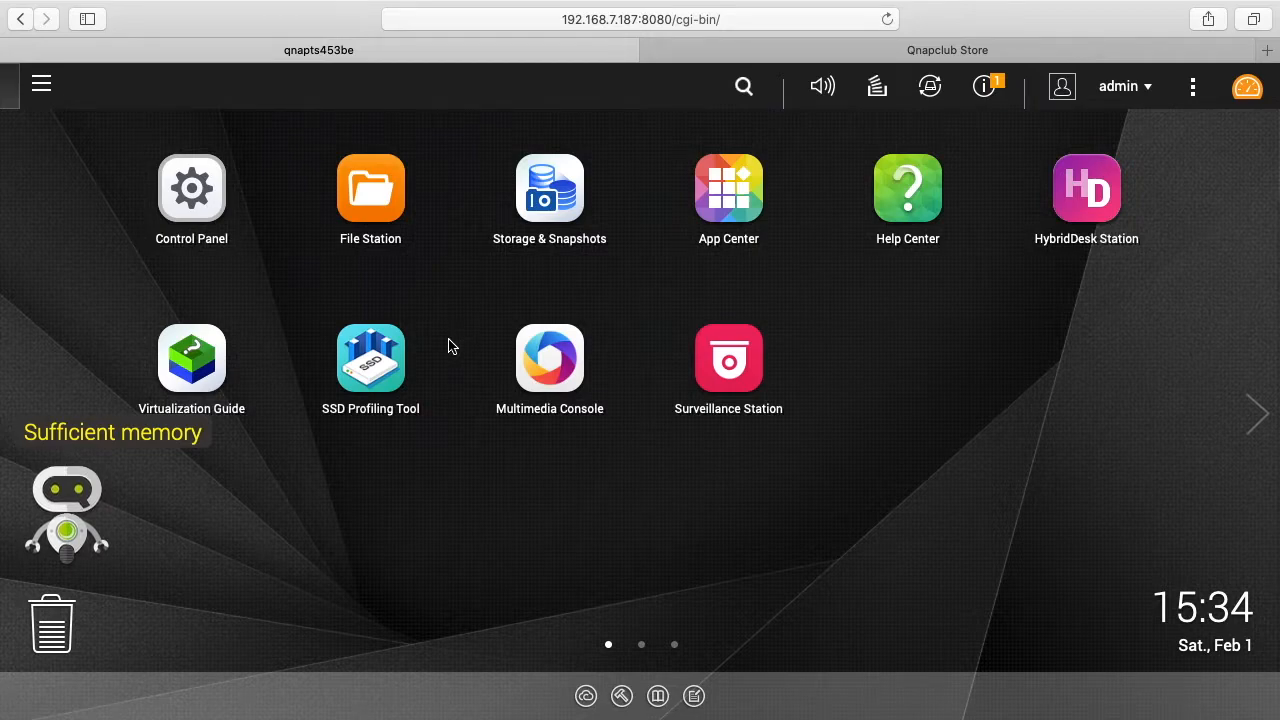
{"action": "mouse_move", "coordinate": [472, 328]}
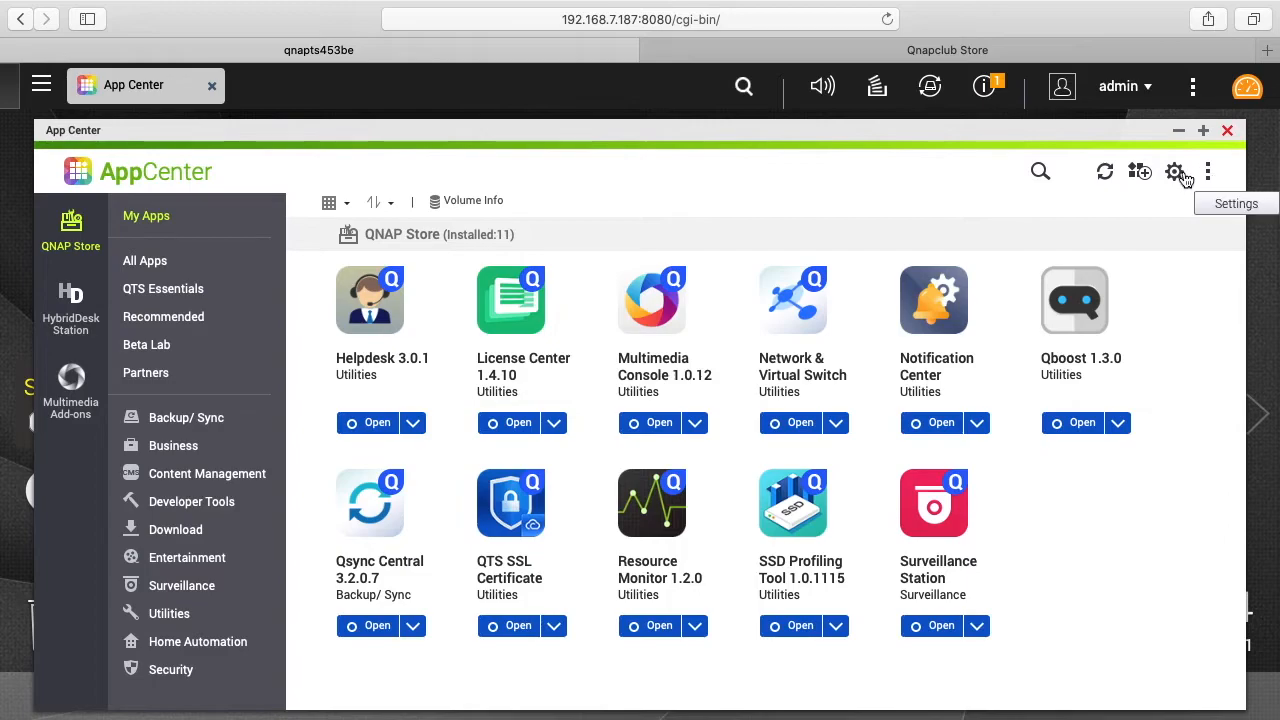
Open App Center settings and start adding a repository from the App Repository tab
{"action": "left_click", "coordinate": [1174, 171]}
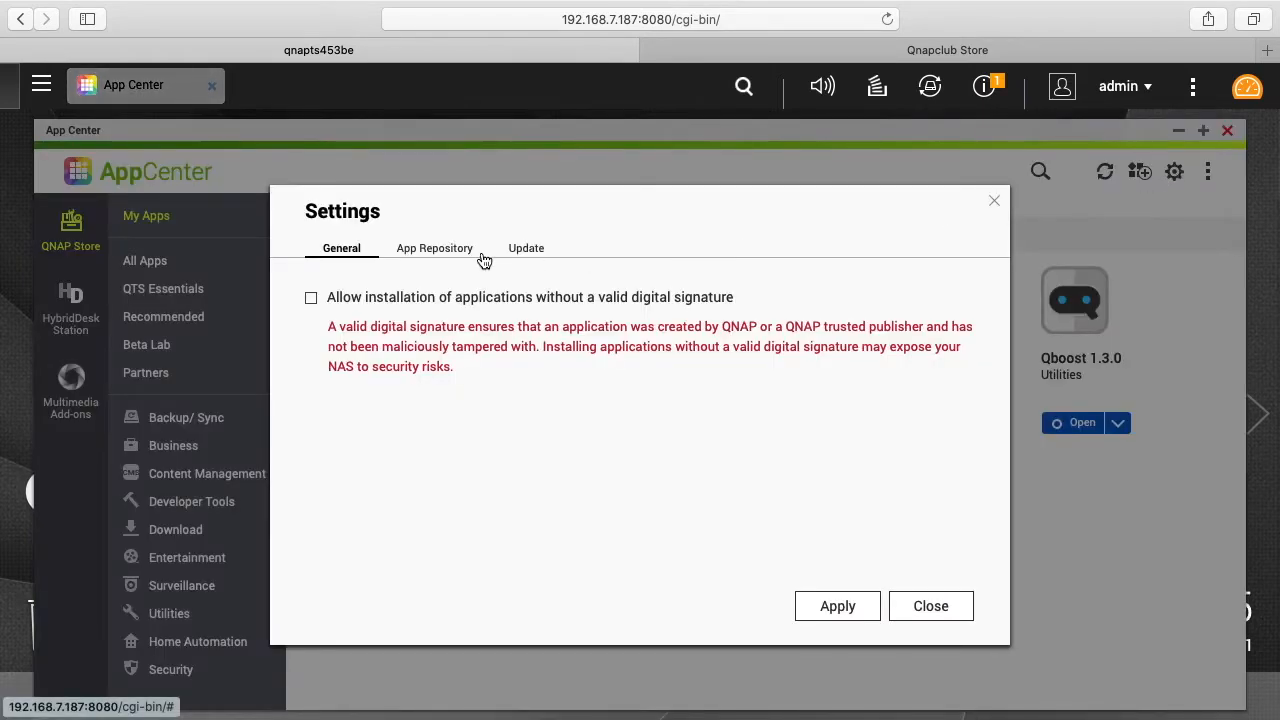
{"action": "left_click", "coordinate": [434, 248]}
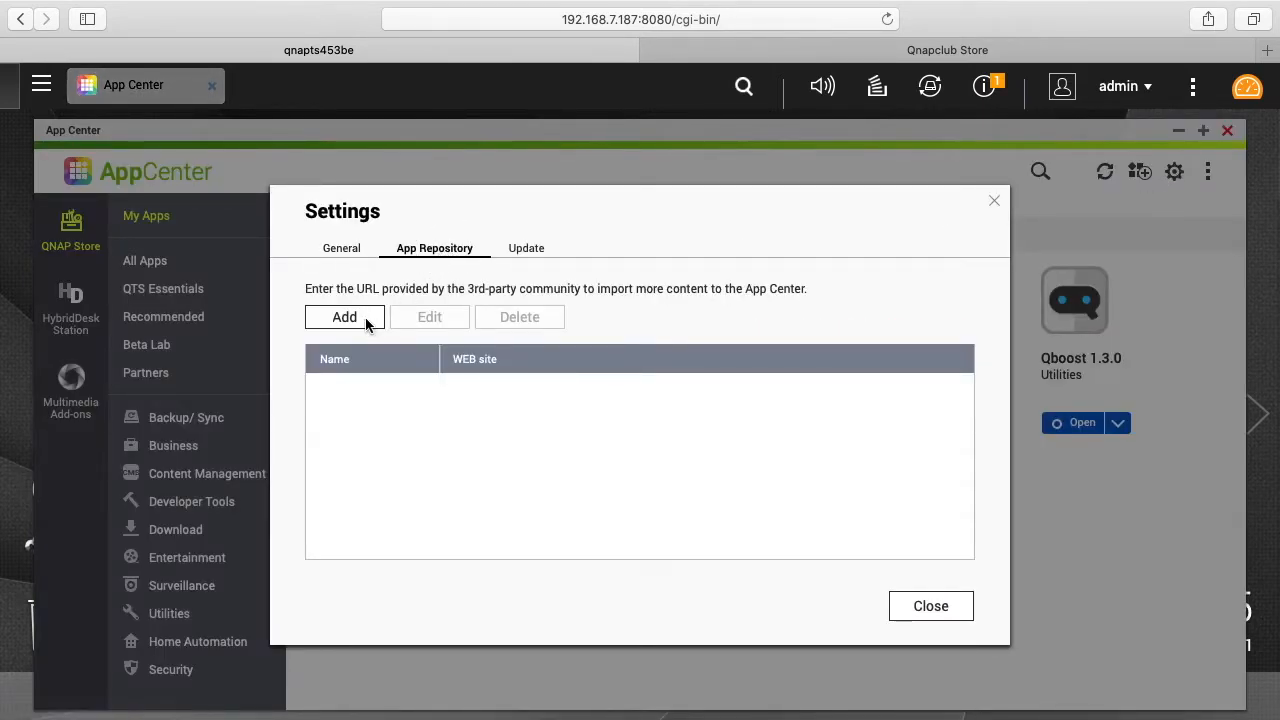
{"action": "left_click", "coordinate": [947, 50]}
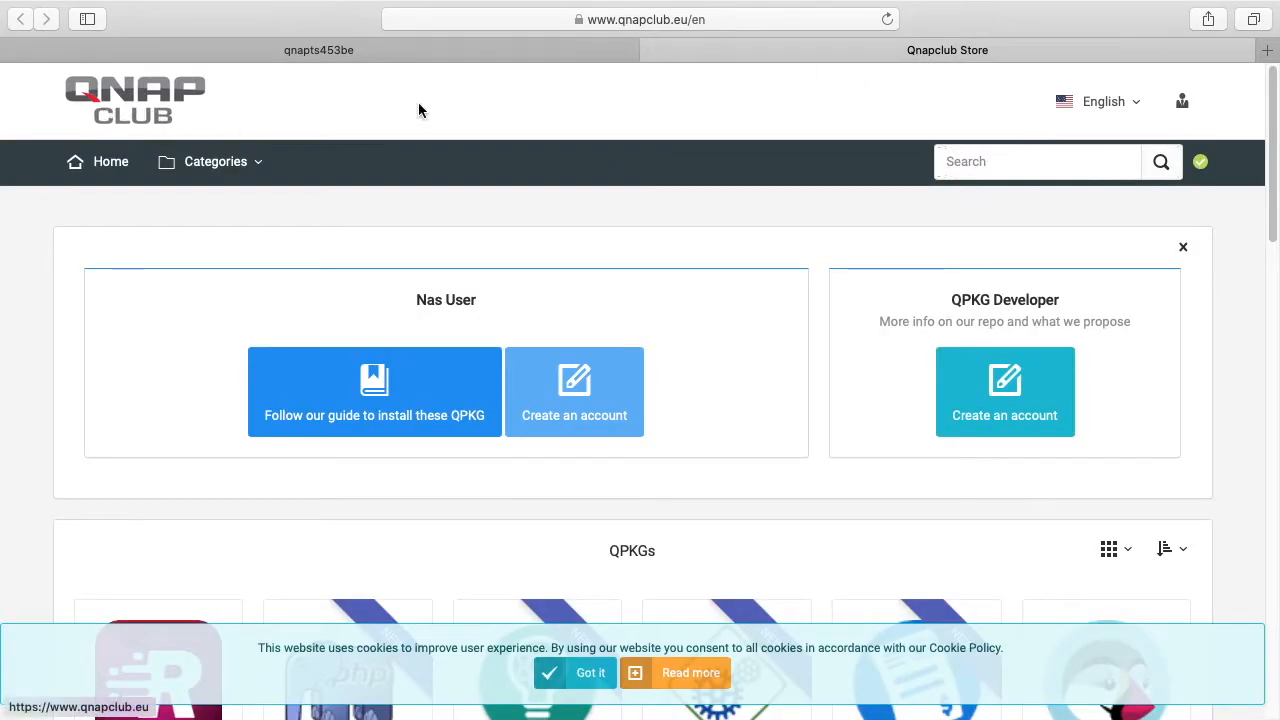
{"action": "mouse_move", "coordinate": [389, 431]}
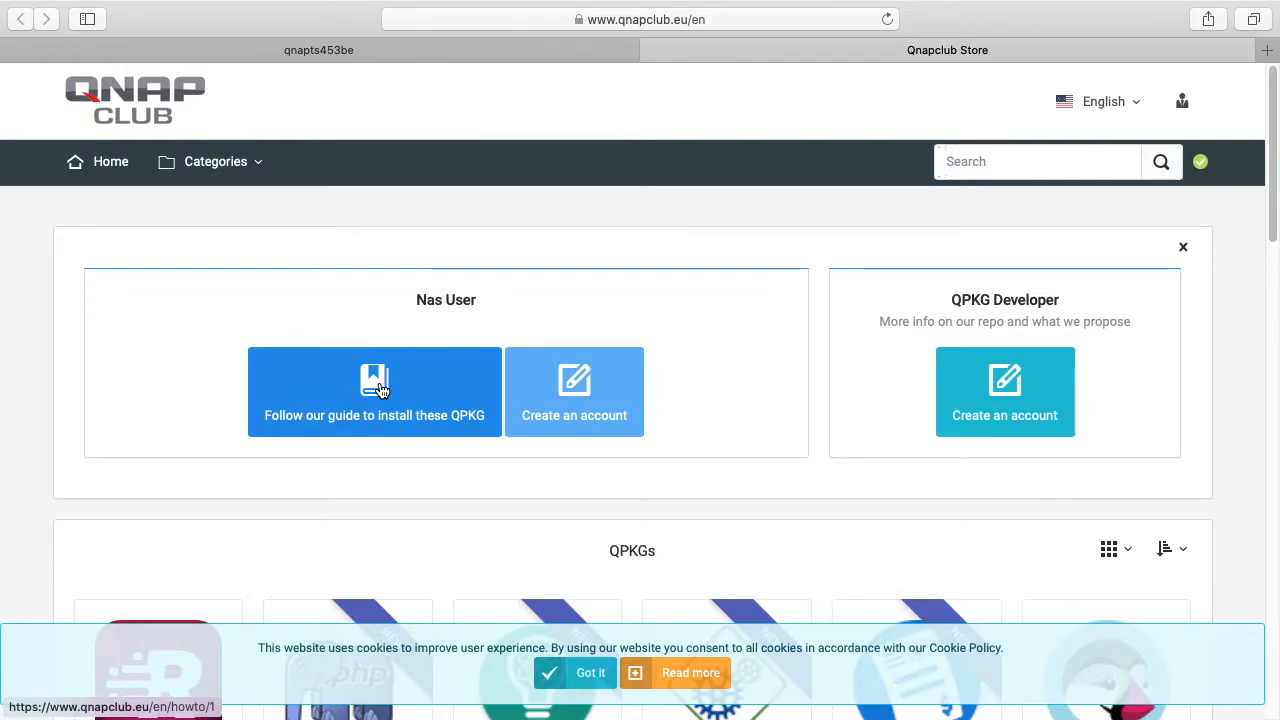
{"action": "left_click", "coordinate": [373, 391]}
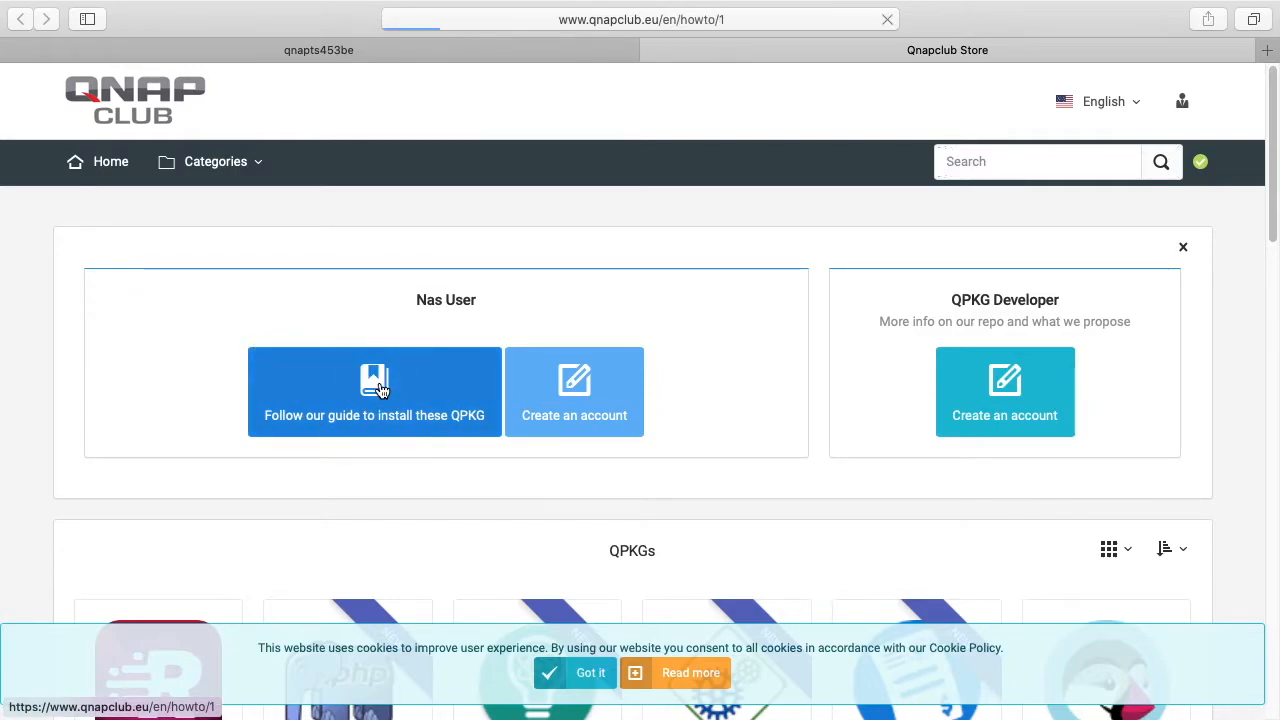
{"action": "left_click", "coordinate": [373, 391]}
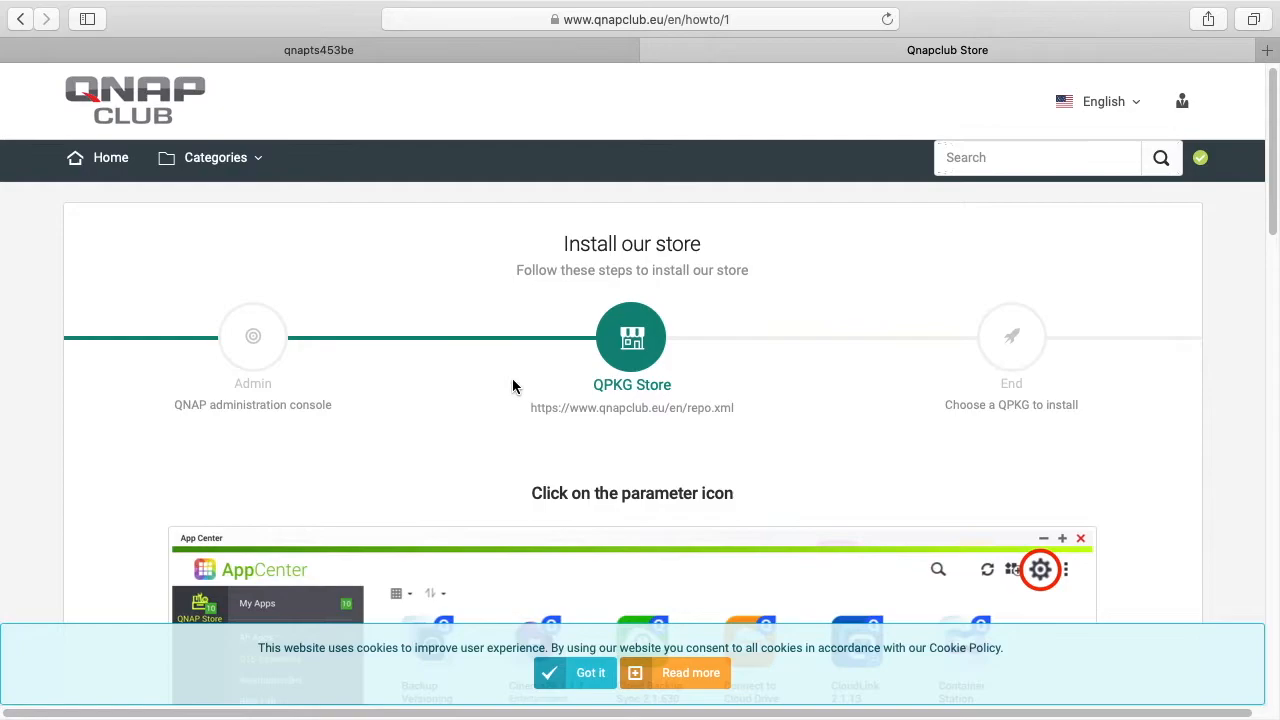
{"action": "mouse_move", "coordinate": [530, 418]}
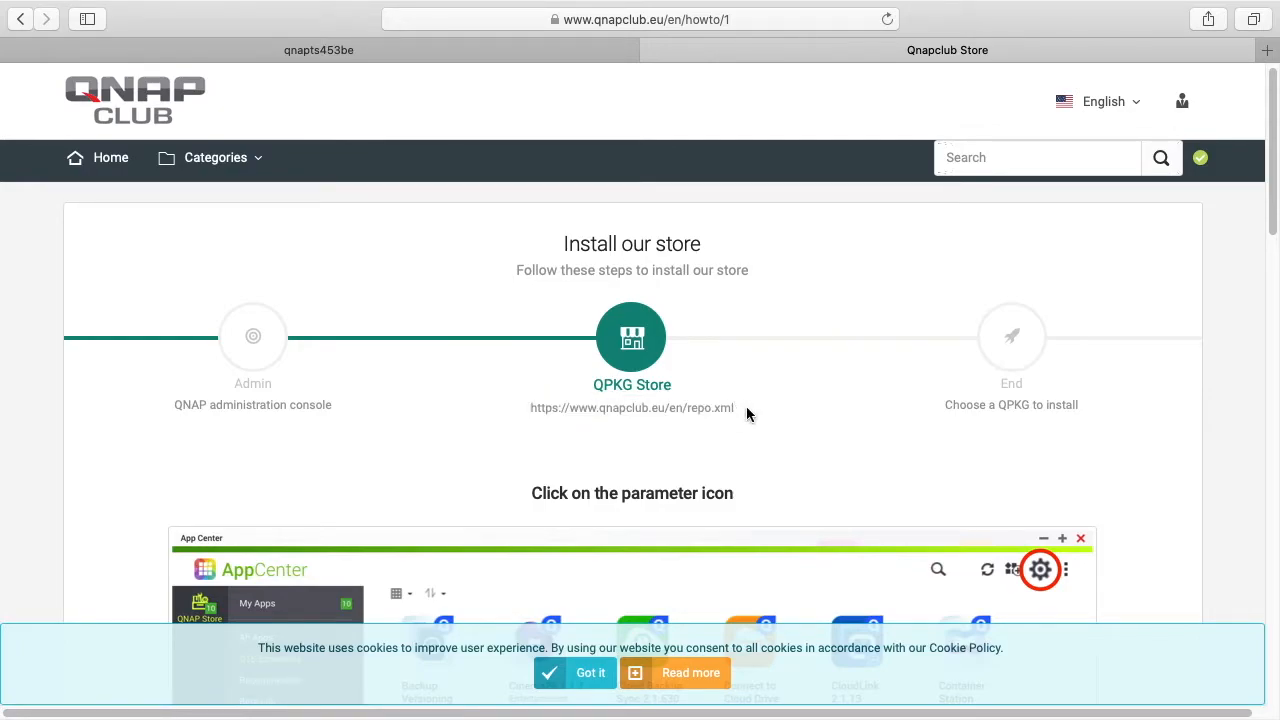
{"action": "triple_click", "coordinate": [632, 407]}
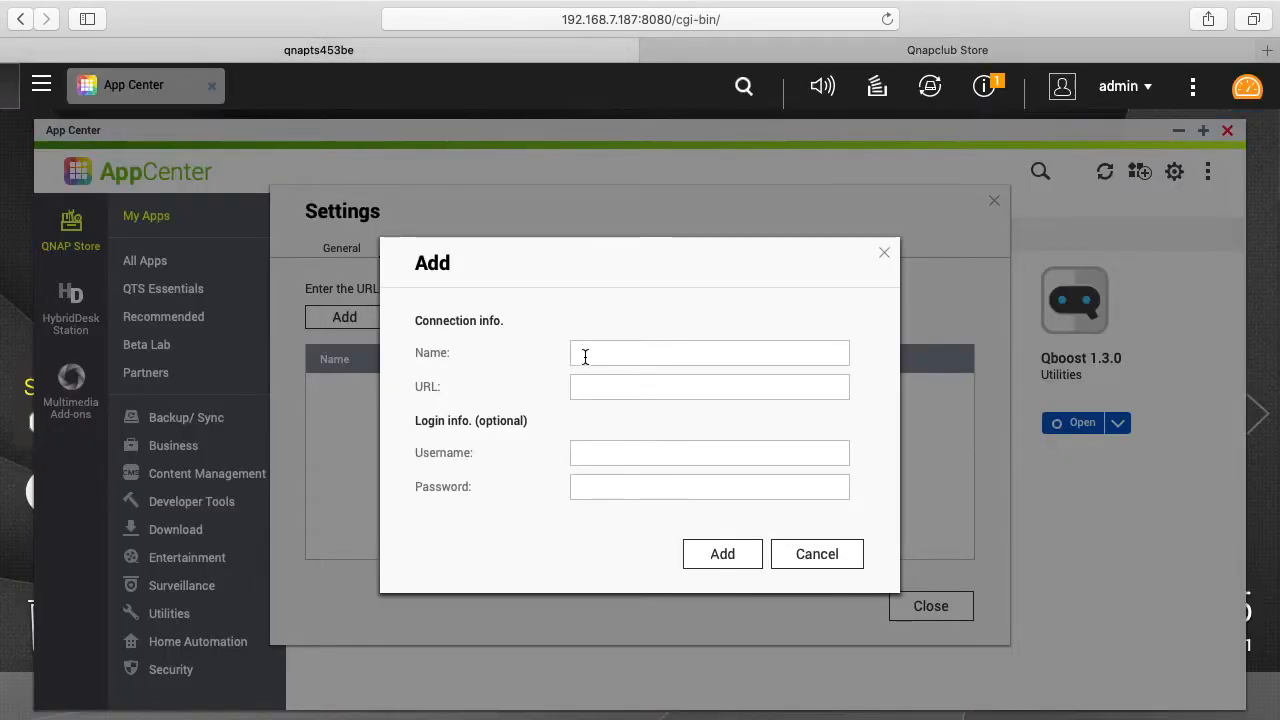
{"action": "right_click", "coordinate": [709, 387]}
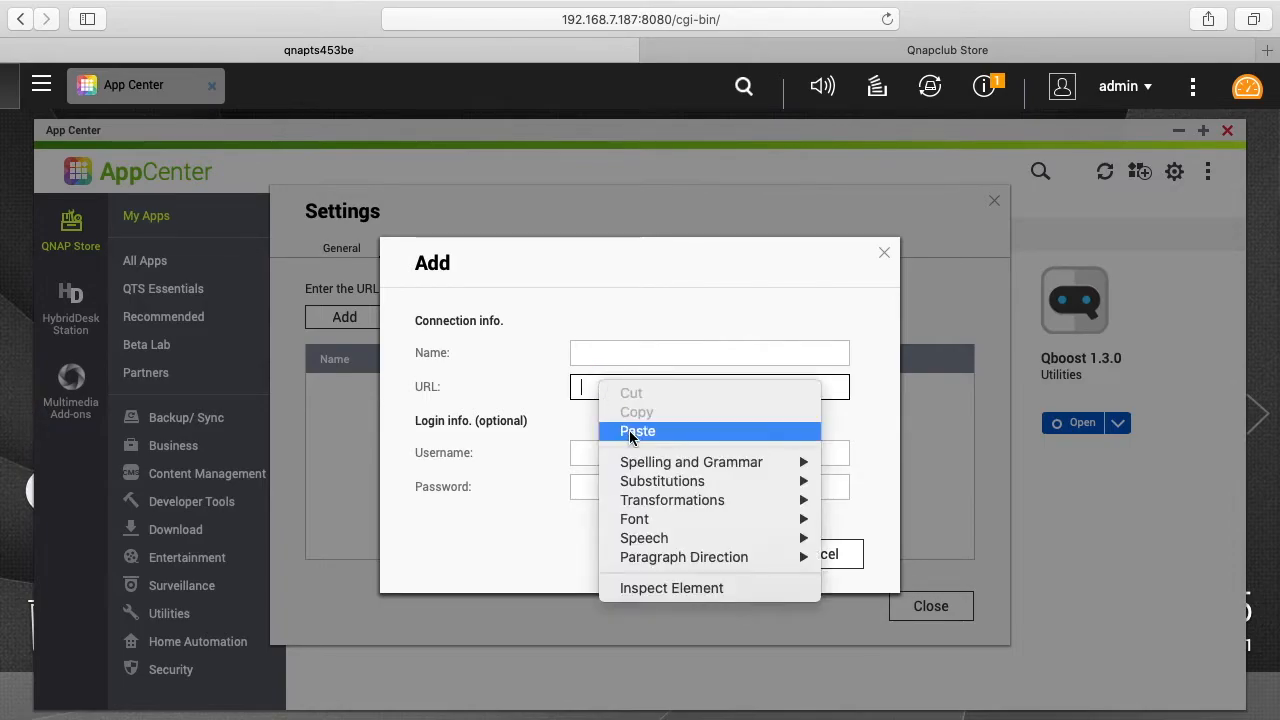
{"action": "left_click", "coordinate": [637, 430]}
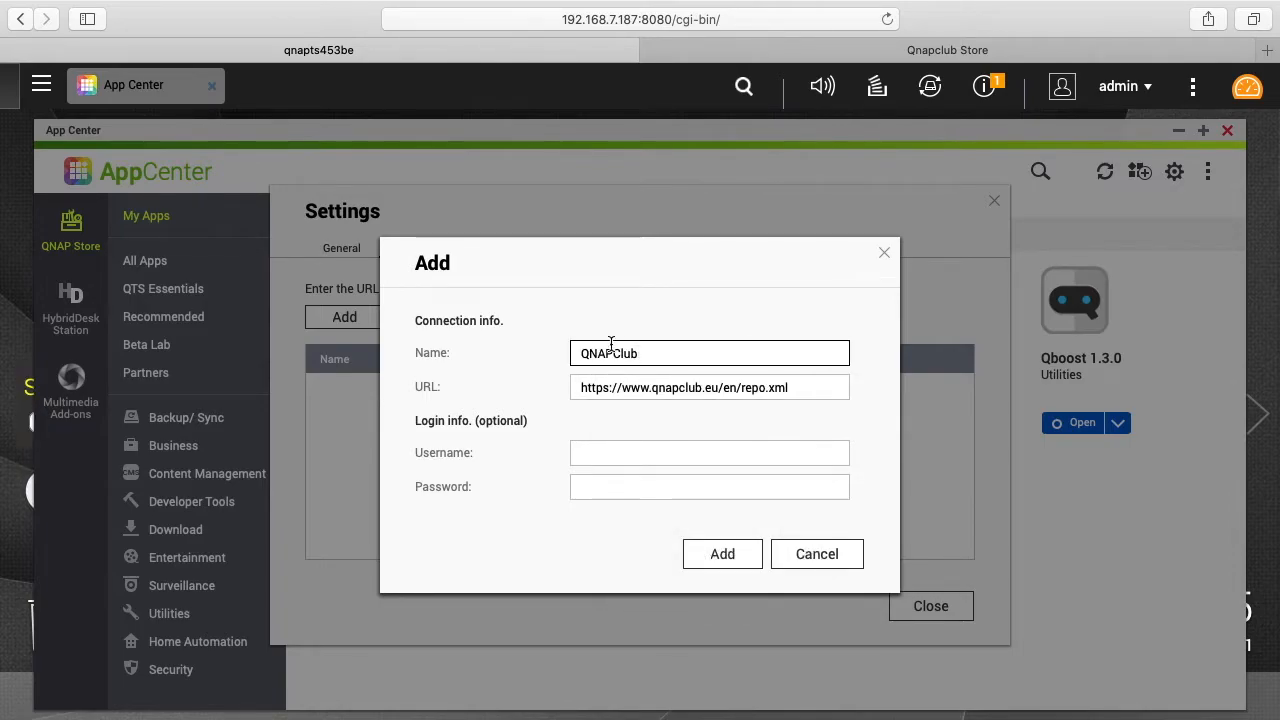
{"action": "left_click", "coordinate": [722, 553]}
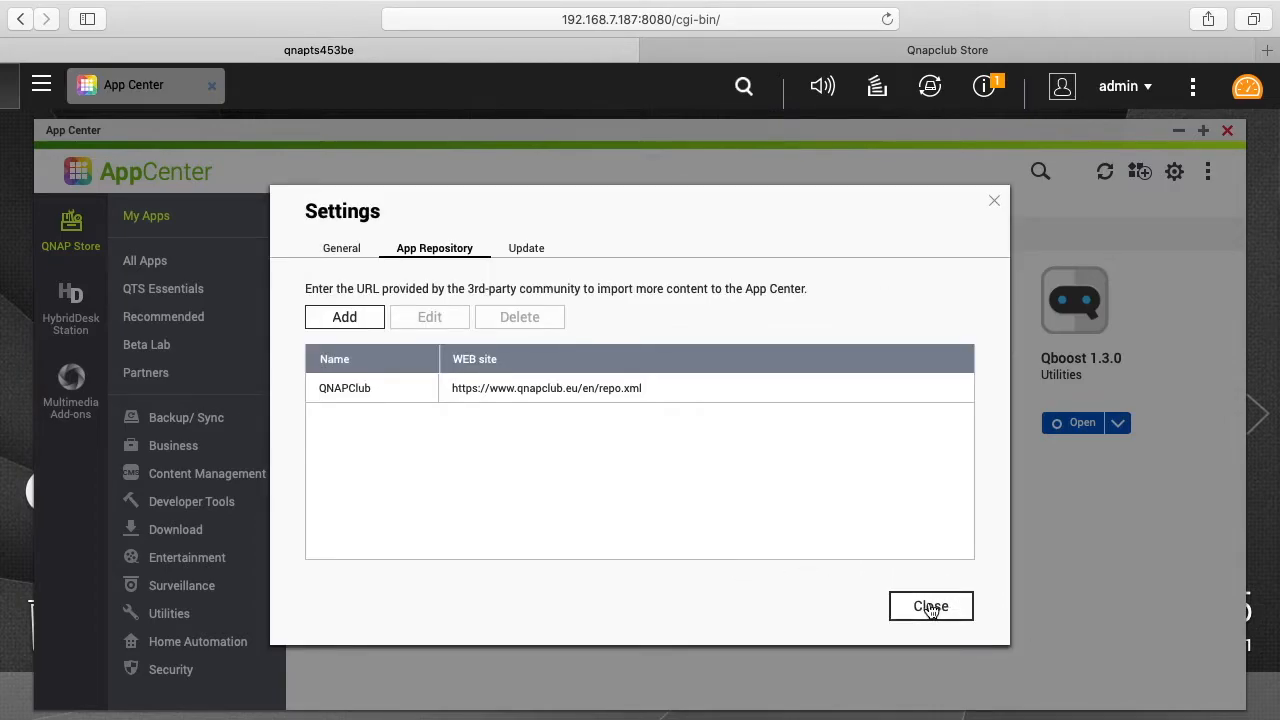
{"action": "left_click", "coordinate": [929, 606]}
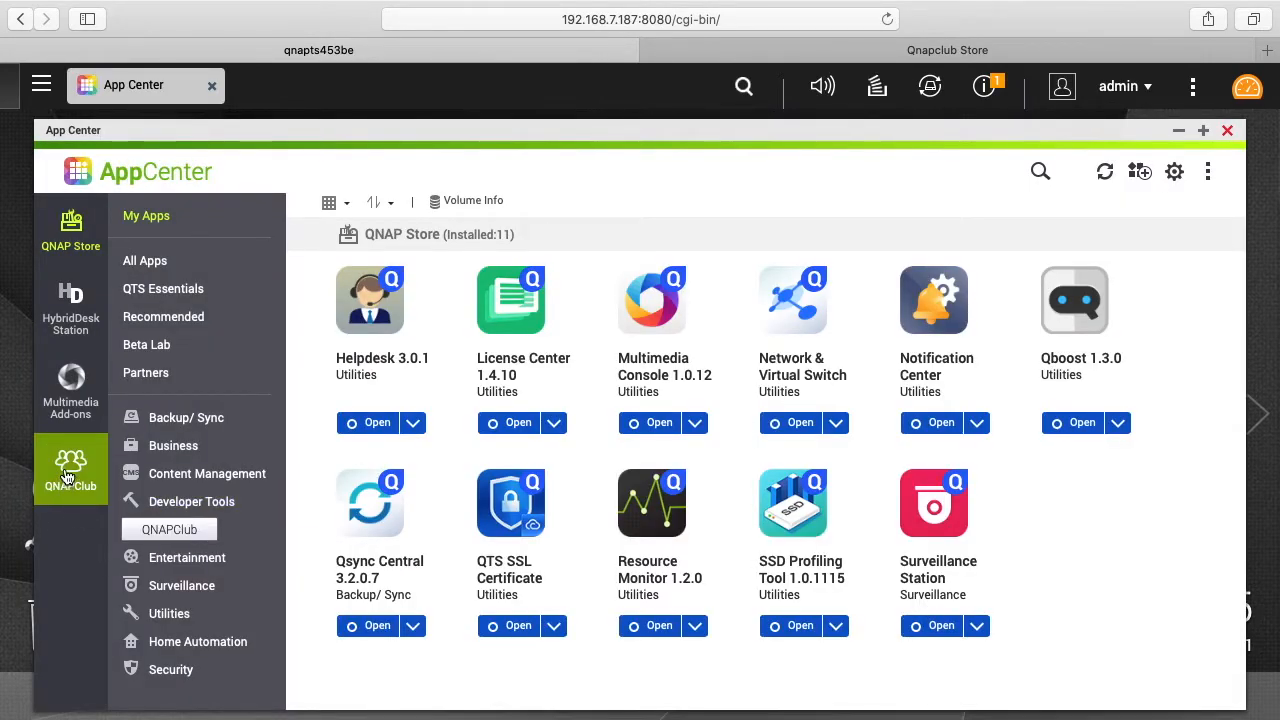
Find iPerf3 in the QNAPClub store and install it despite the signature warning
{"action": "left_click", "coordinate": [70, 468]}
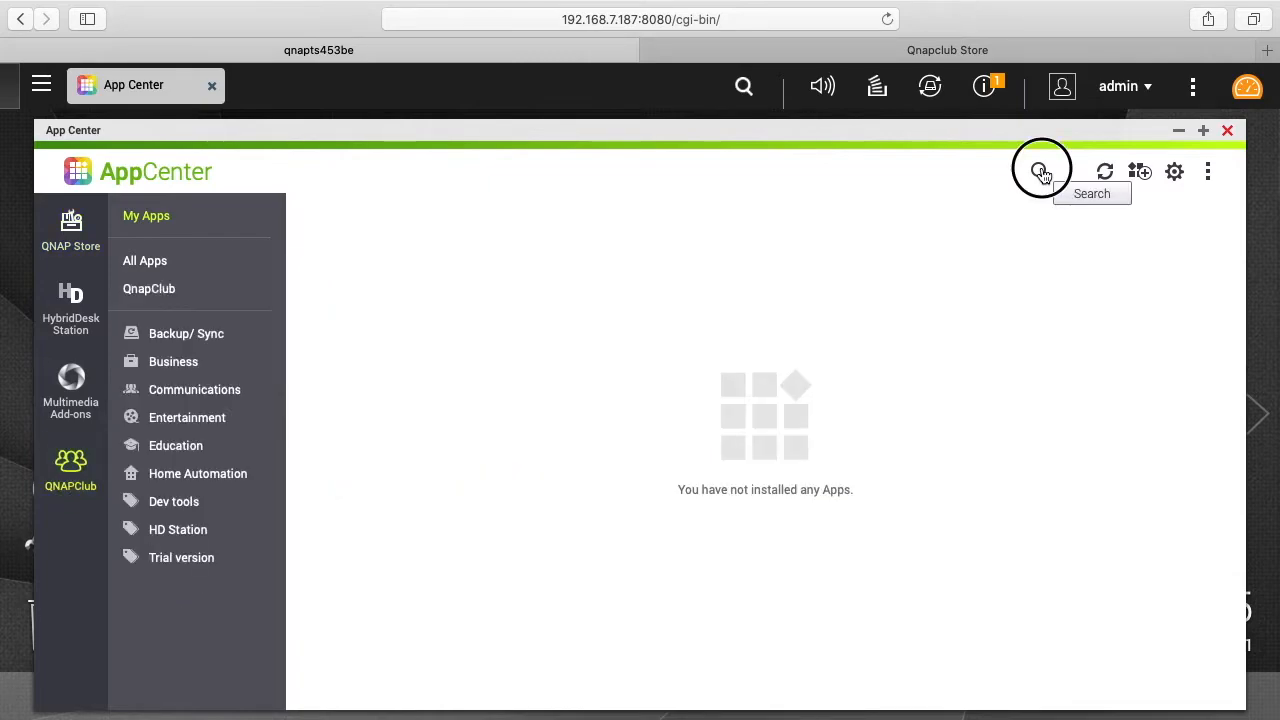
{"action": "type", "text": "iperf3"}
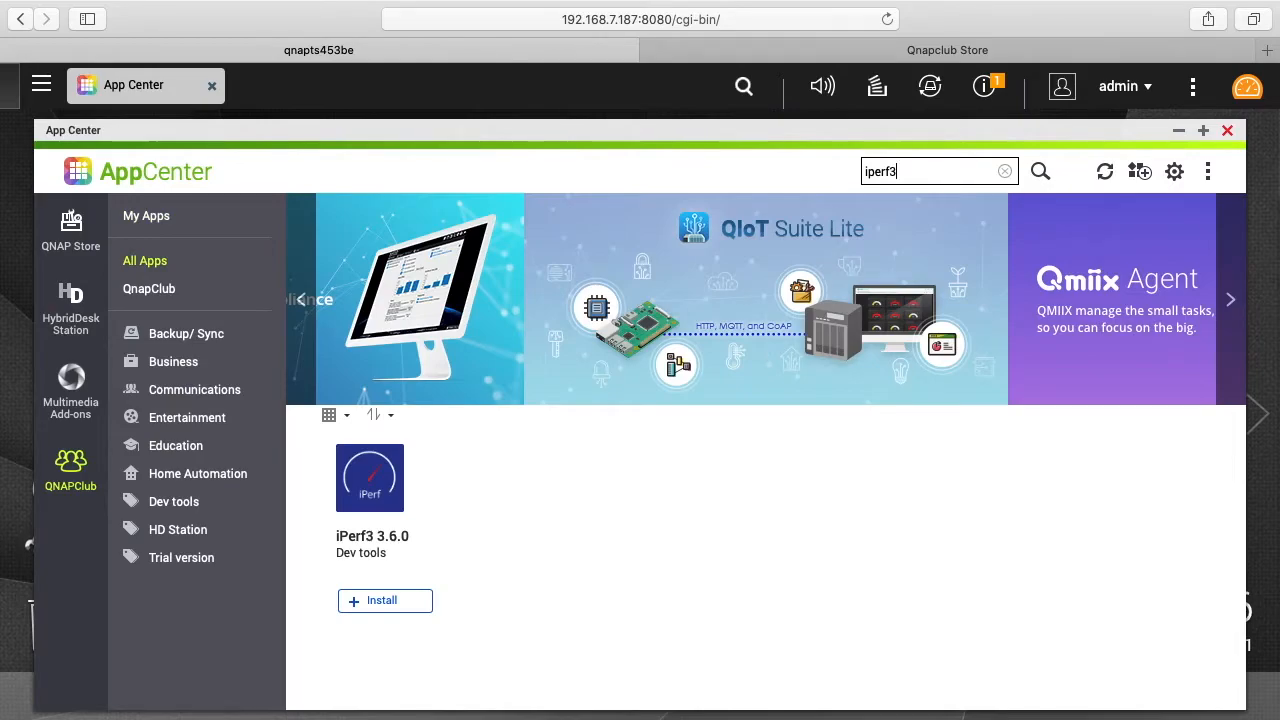
{"action": "left_click", "coordinate": [384, 600]}
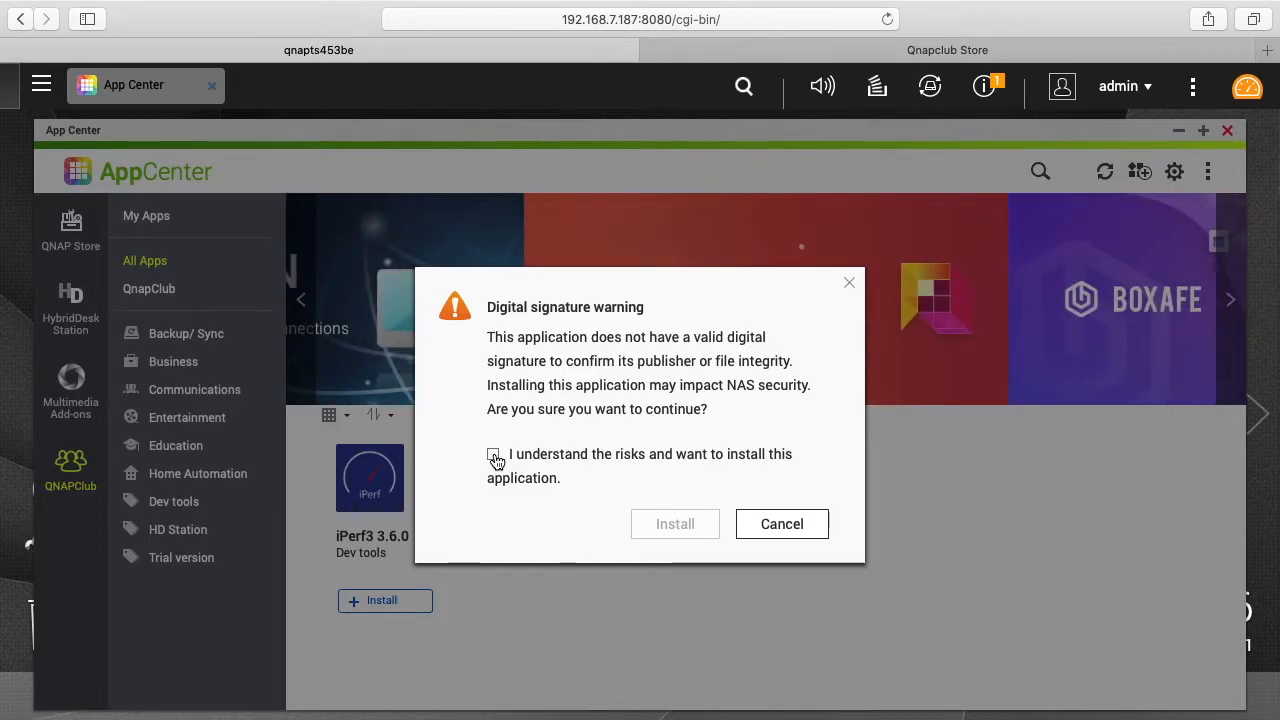
{"action": "left_click", "coordinate": [494, 456]}
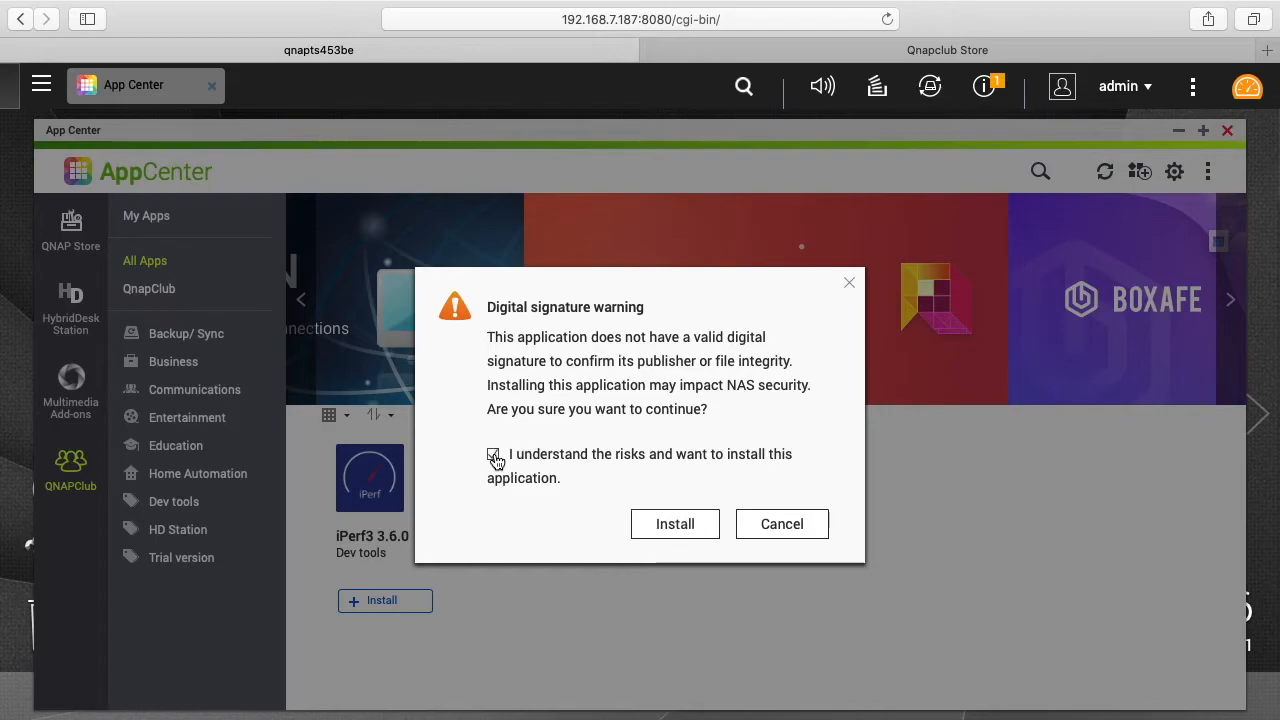
{"action": "left_click", "coordinate": [493, 454]}
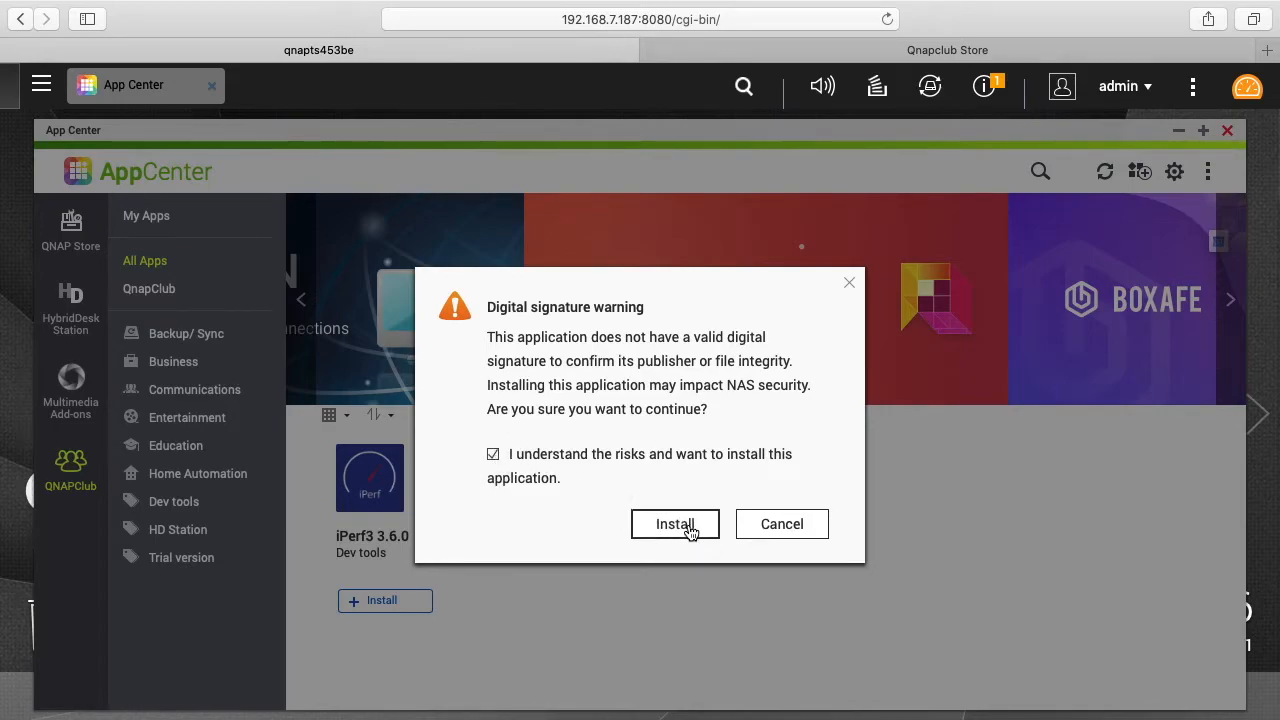
{"action": "left_click", "coordinate": [674, 523]}
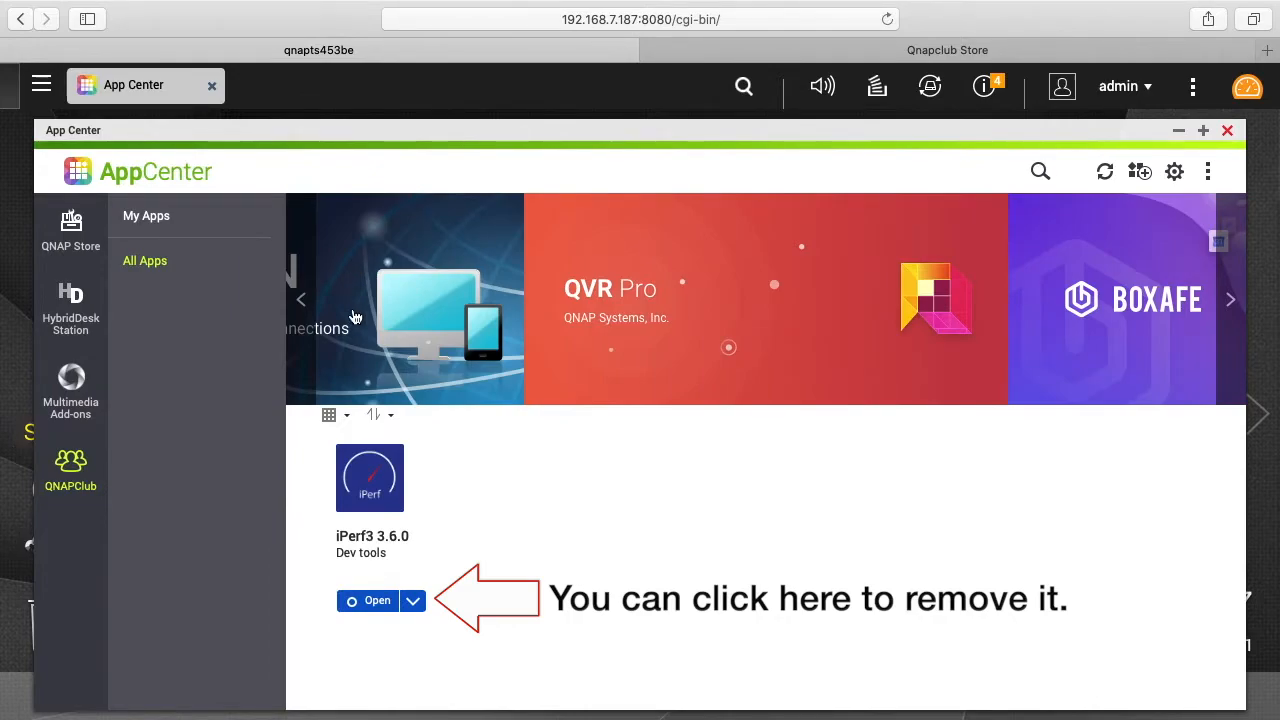
{"action": "mouse_move", "coordinate": [500, 480]}
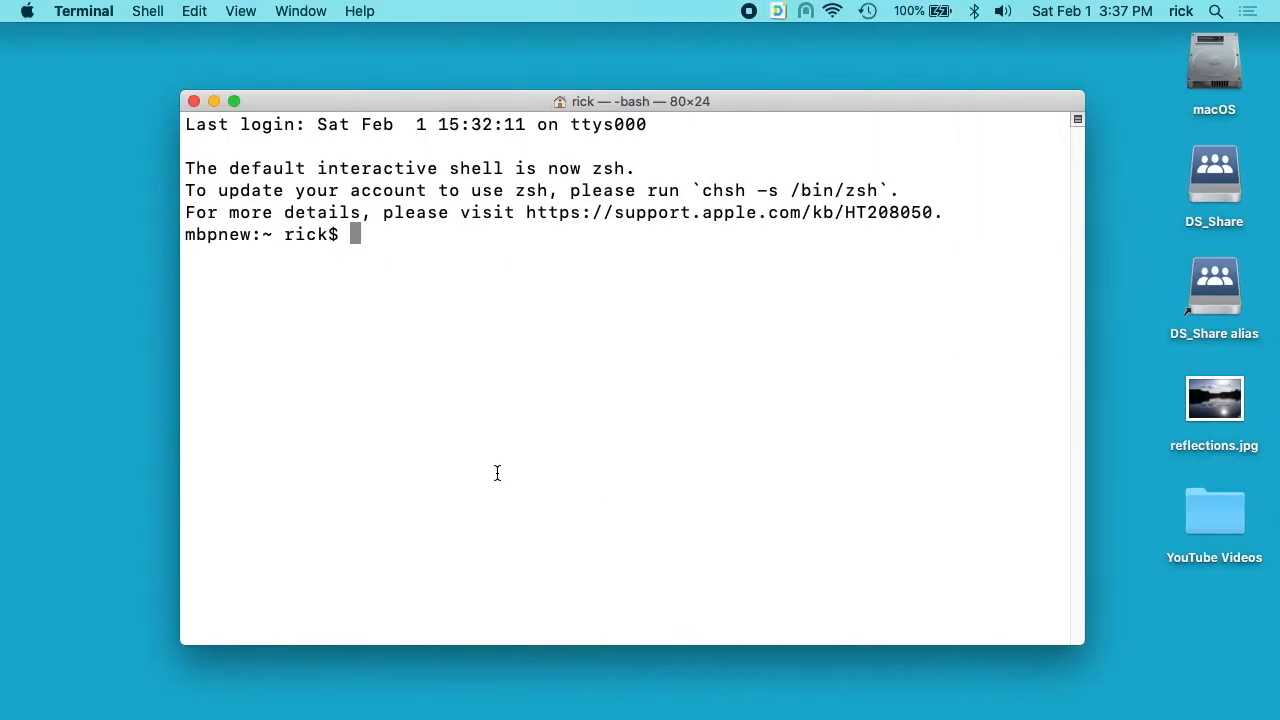
Run iperf3 -c 192.168.7.187 in Terminal, stop it near 355 Mbits/sec, and return to Safari
{"action": "type", "text": "ipe"}
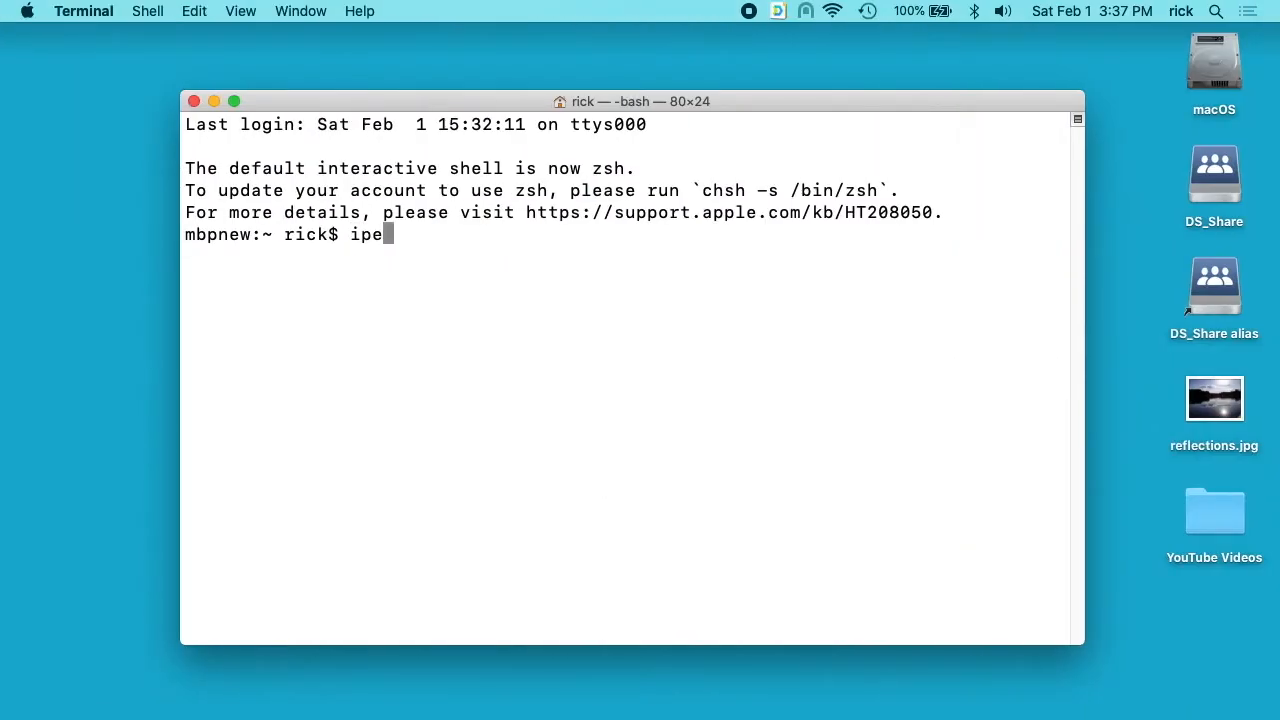
{"action": "type", "text": "rf3"}
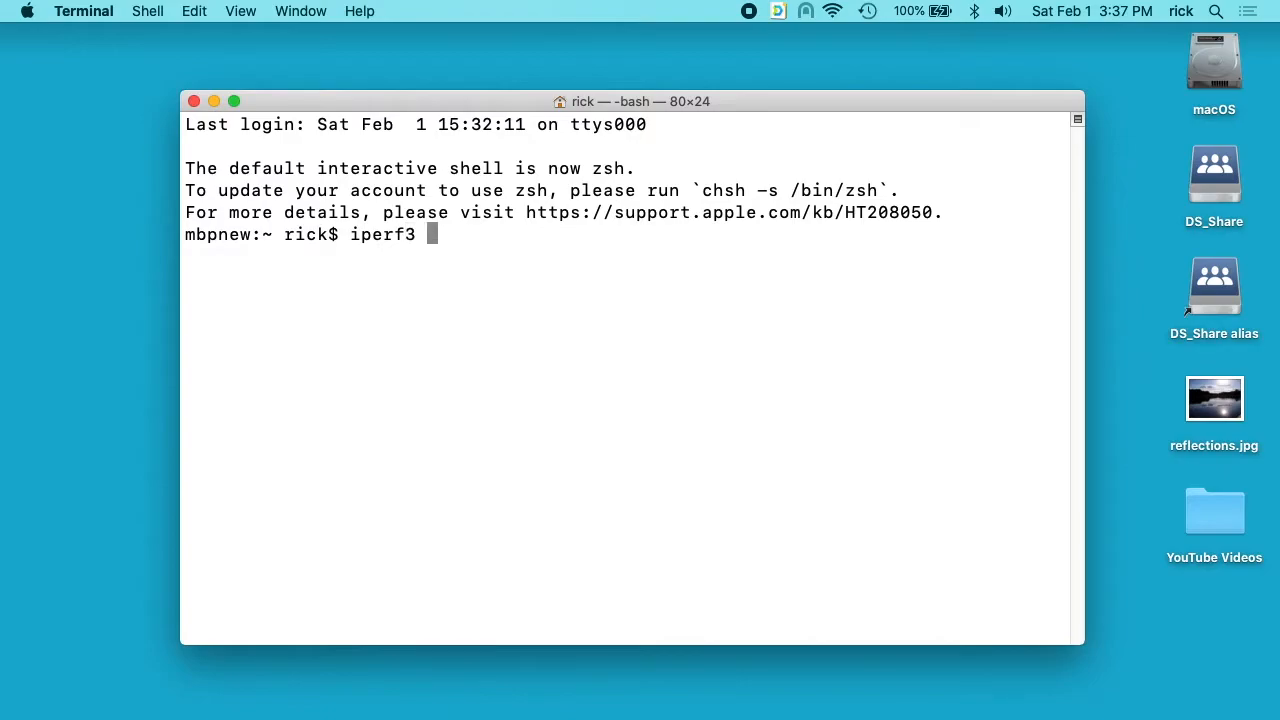
{"action": "type", "text": "-c 192"}
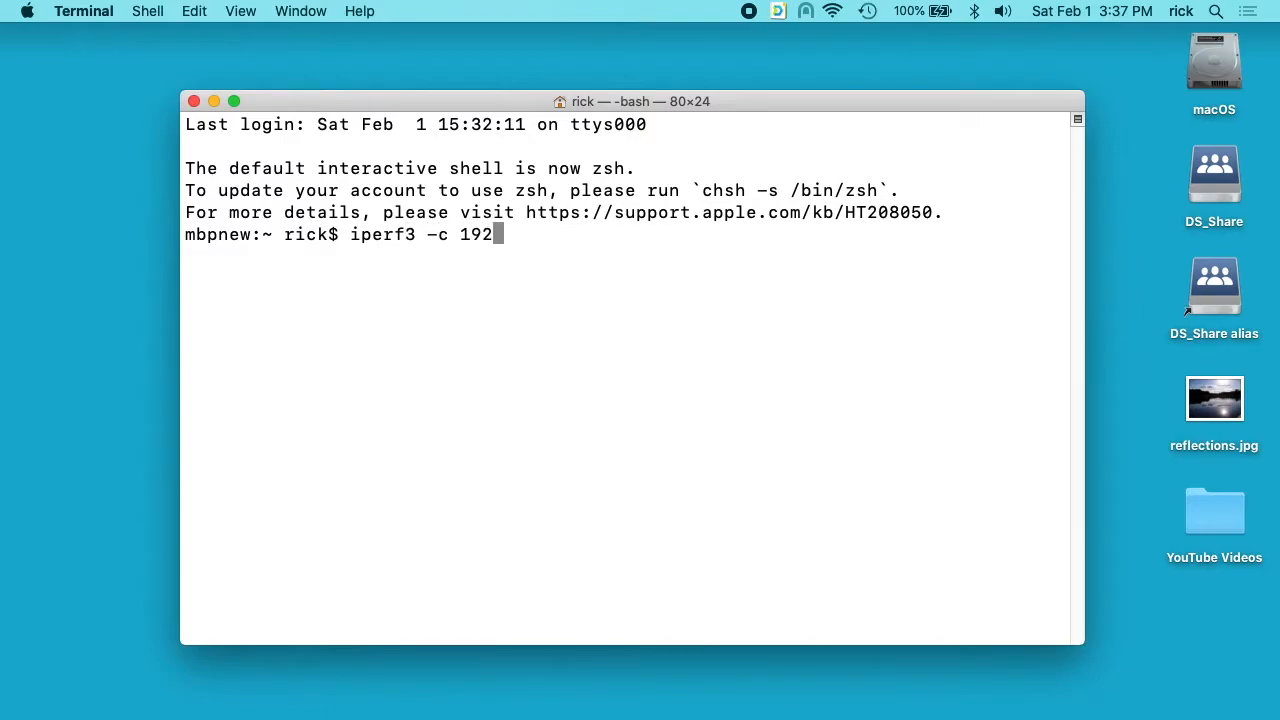
{"action": "type", "text": ".168.7.1"}
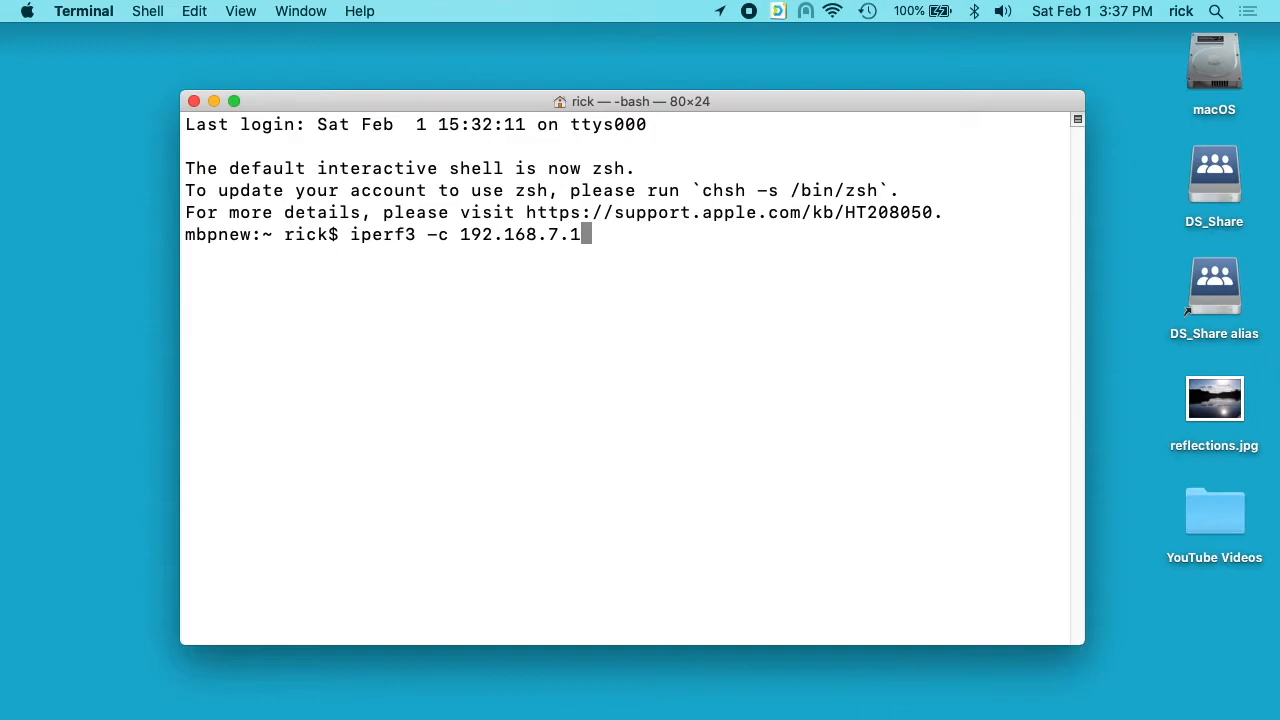
{"action": "type", "text": "87"}
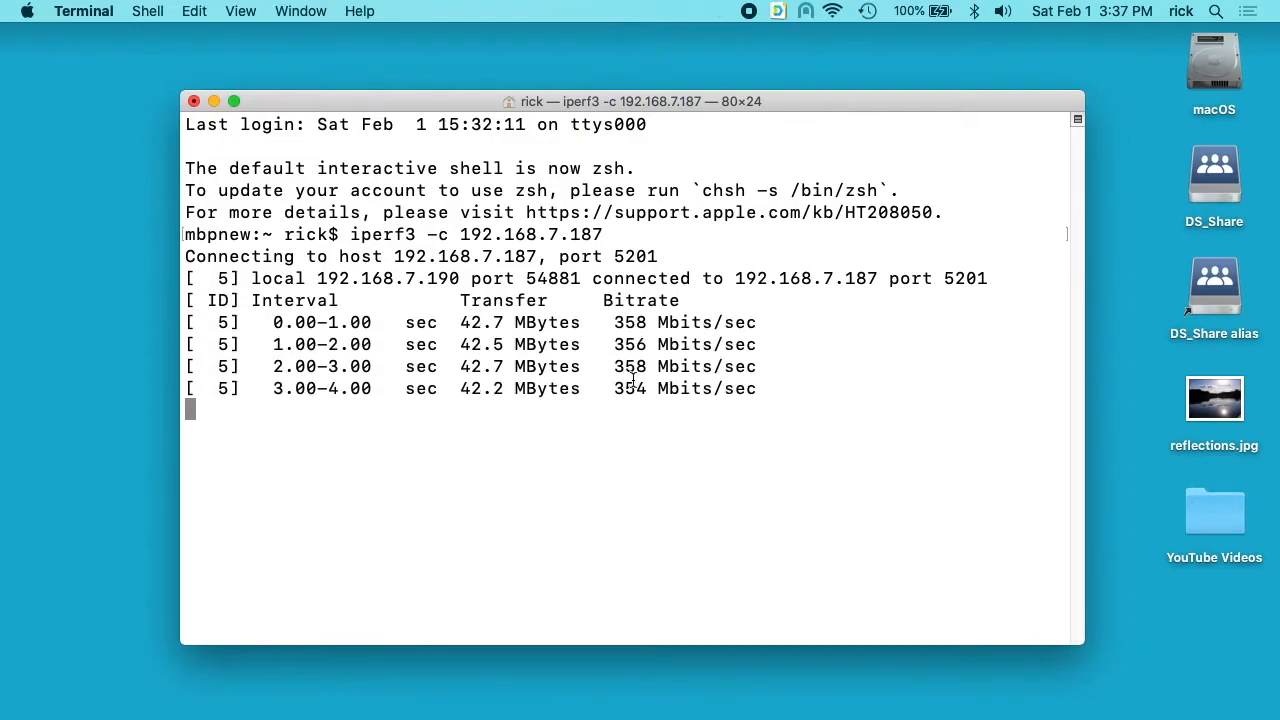
{"action": "key", "text": "ctrl+c"}
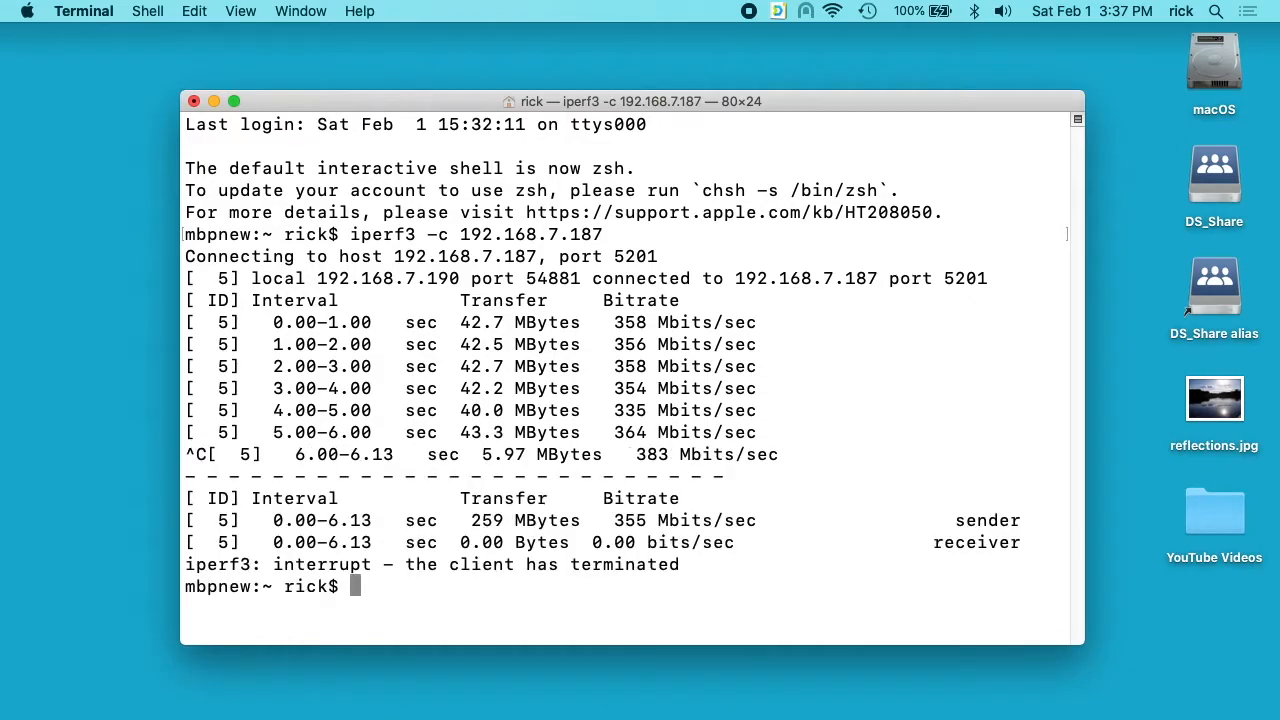
{"action": "key", "text": "cmd+tab"}
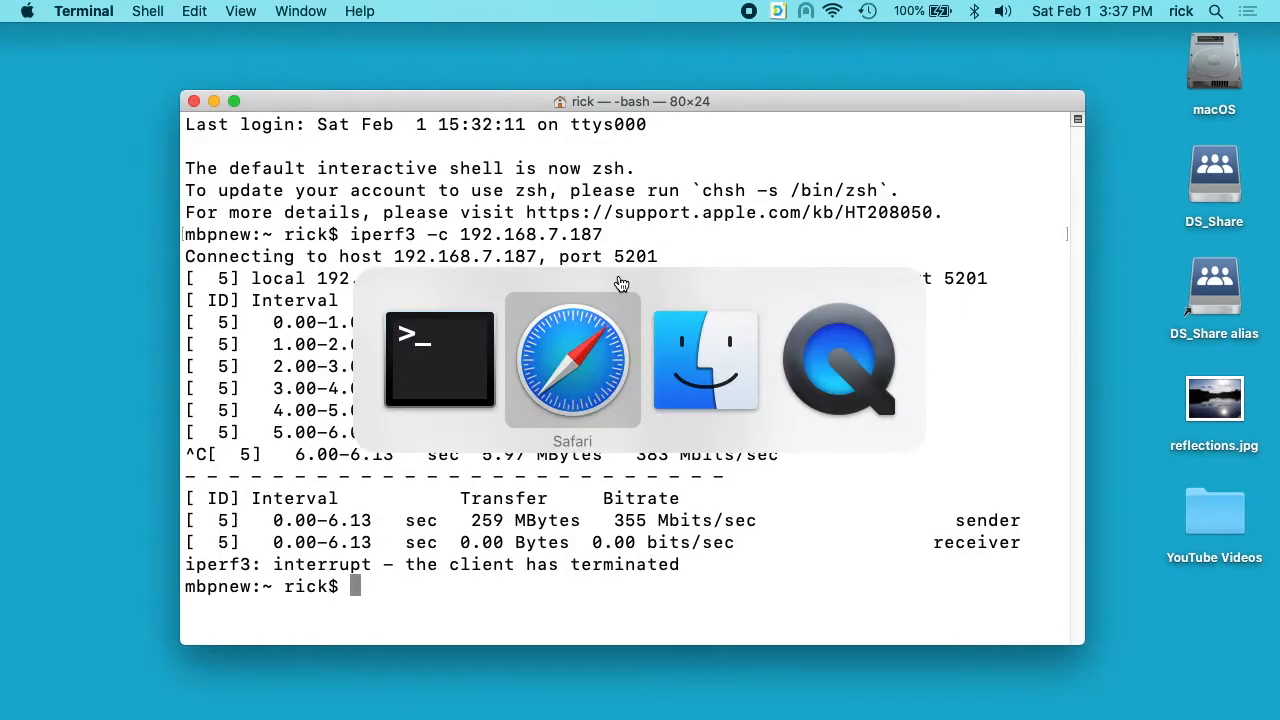
Check the Telnet / SSH access permissions (admin, rick on port 22) in Control Panel, then cancel
{"action": "left_click", "coordinate": [572, 360]}
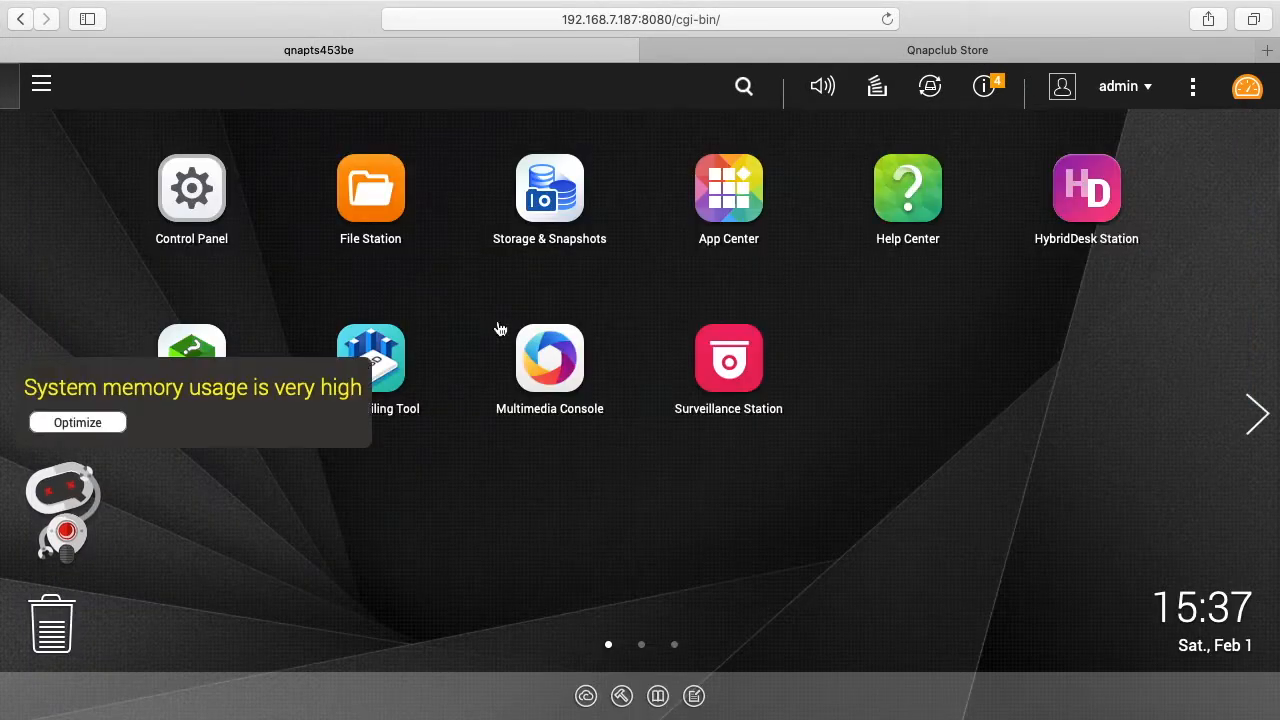
{"action": "mouse_move", "coordinate": [191, 187]}
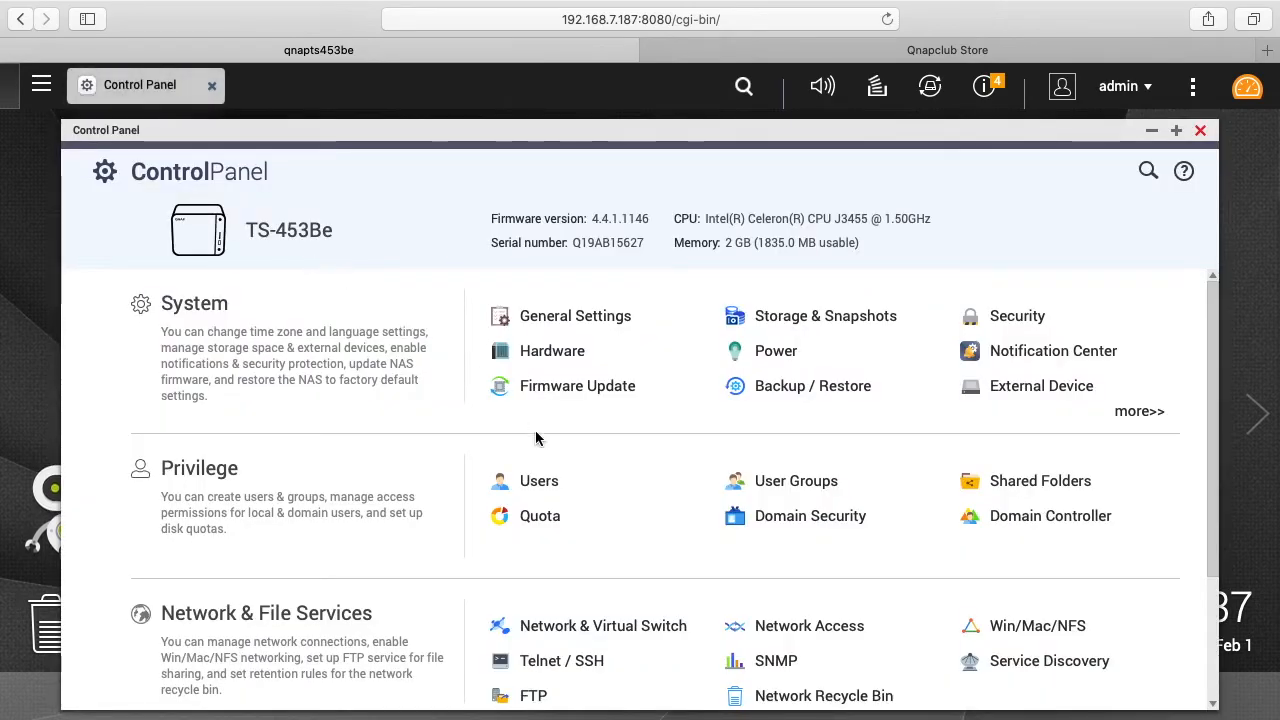
{"action": "scroll", "scroll_direction": "down", "scroll_amount": 3}
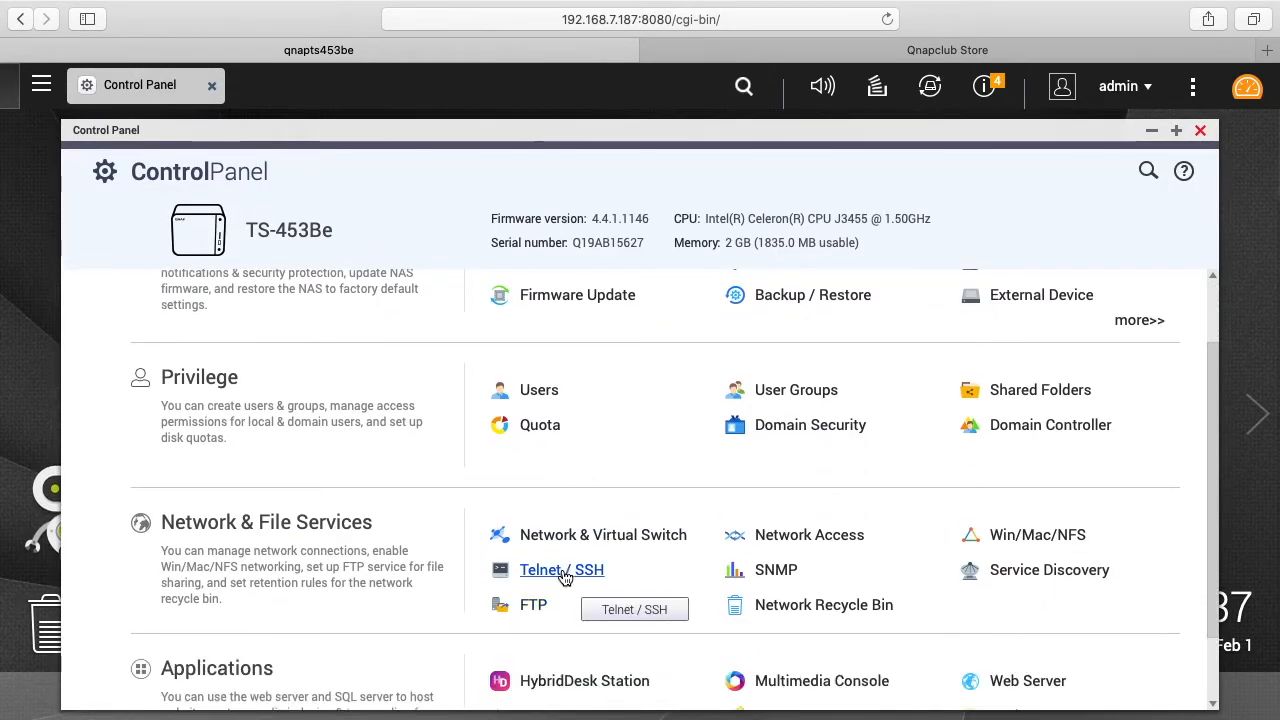
{"action": "left_click", "coordinate": [561, 569]}
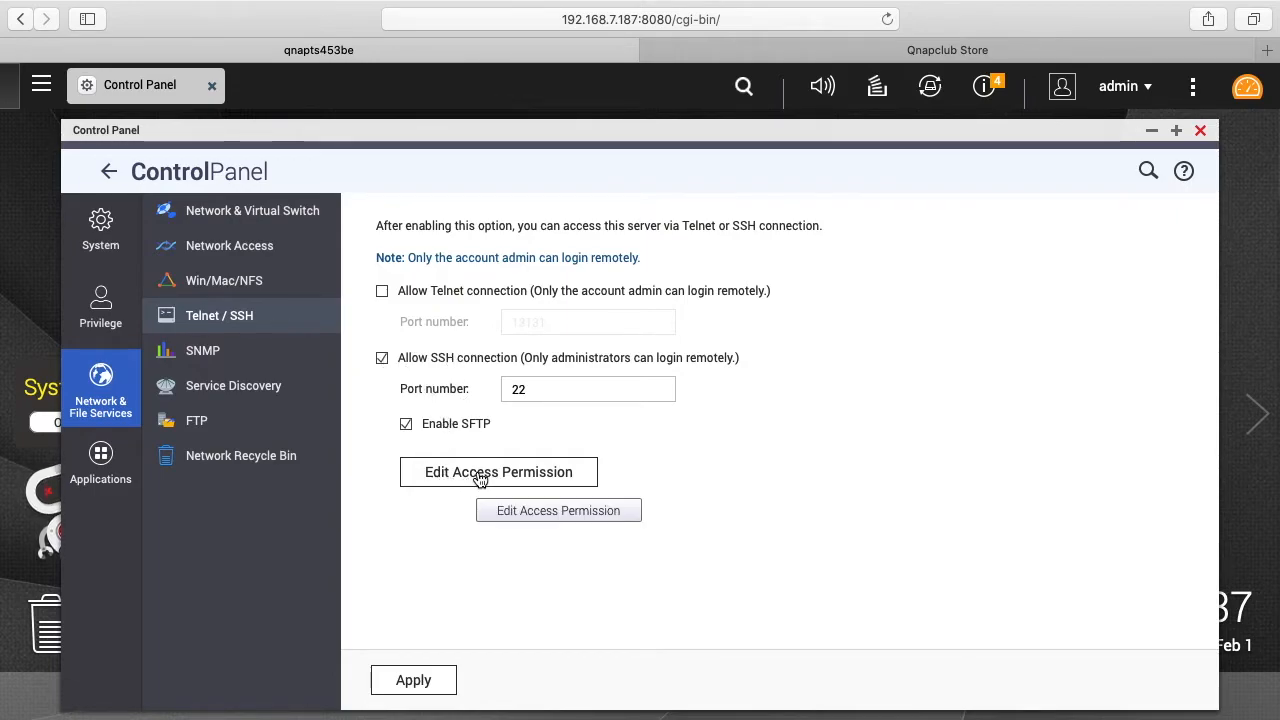
{"action": "left_click", "coordinate": [498, 472]}
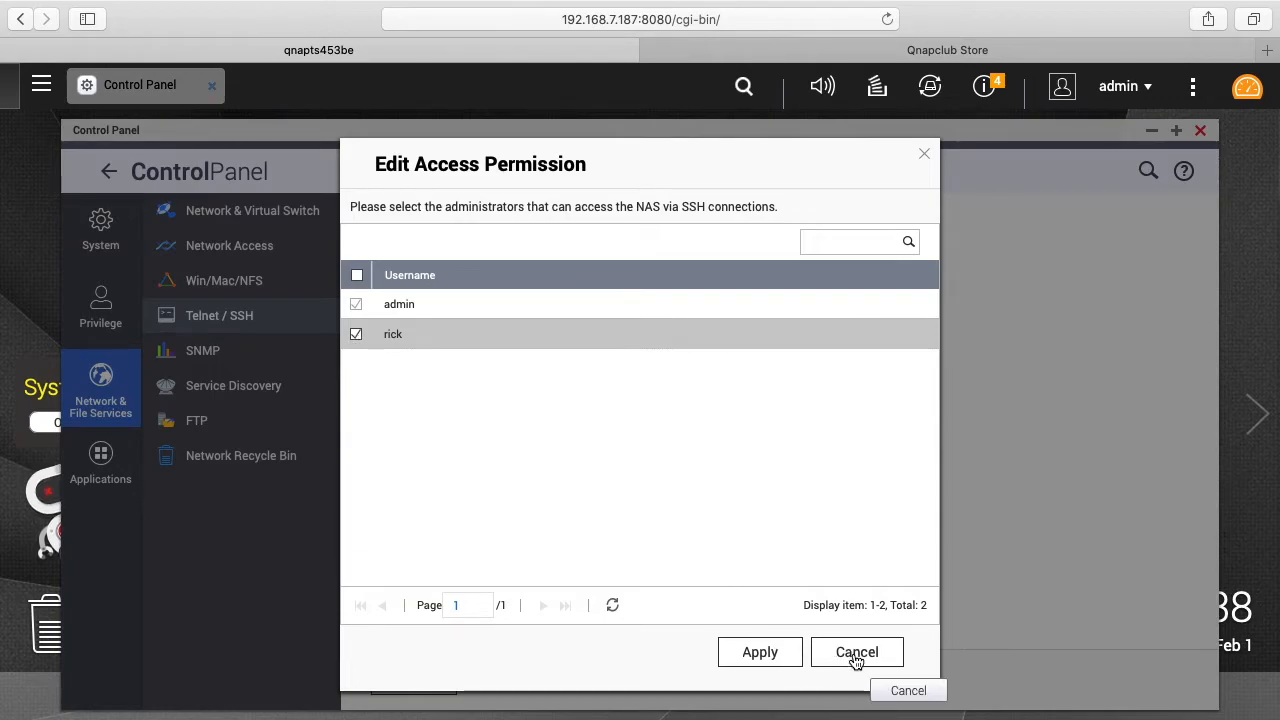
{"action": "left_click", "coordinate": [856, 652]}
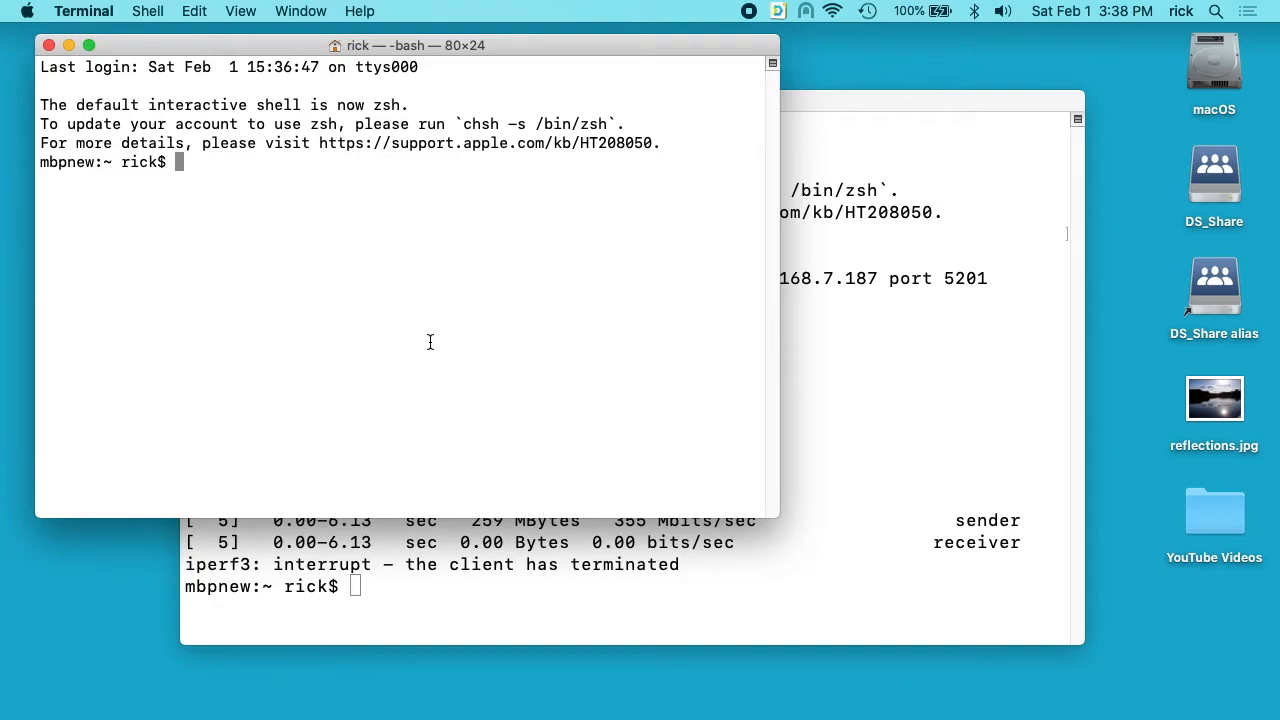
SSH into the NAS and run iperf3 -c 192.168.7.190, reaching about 444 Mbits/sec
{"action": "type", "text": "ssh ri"}
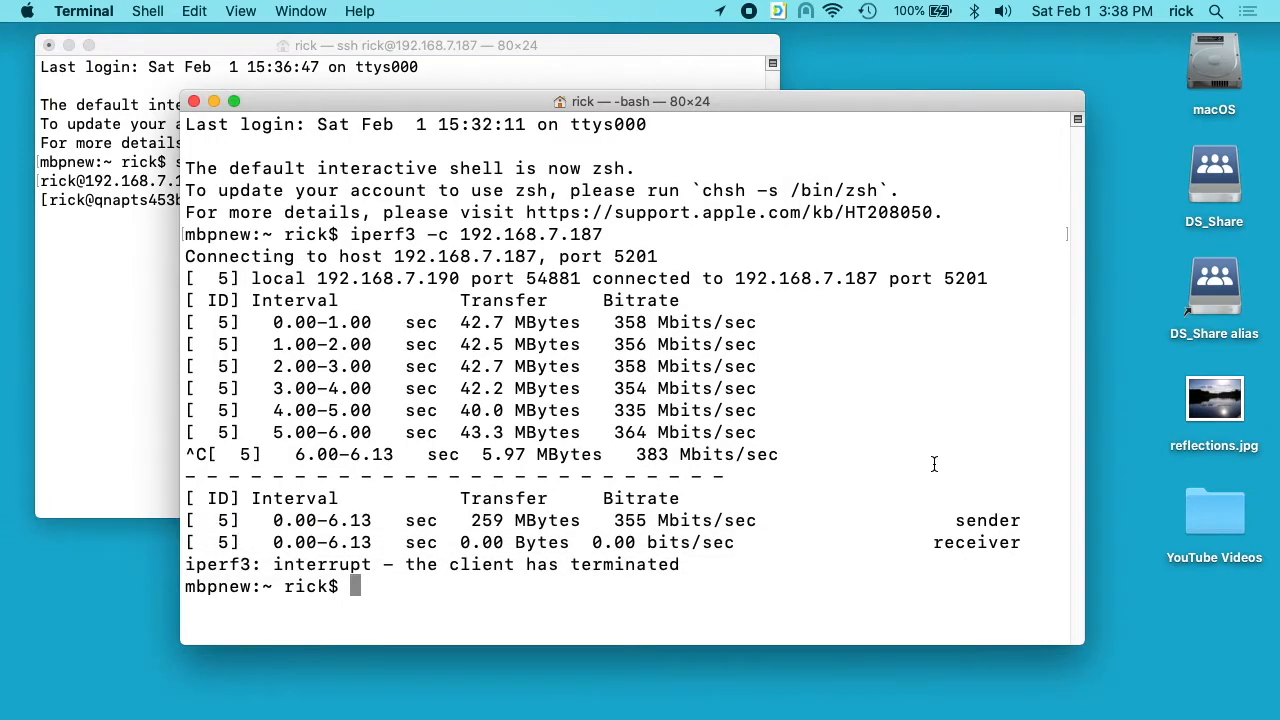
{"action": "type", "text": "iperf3 -s"}
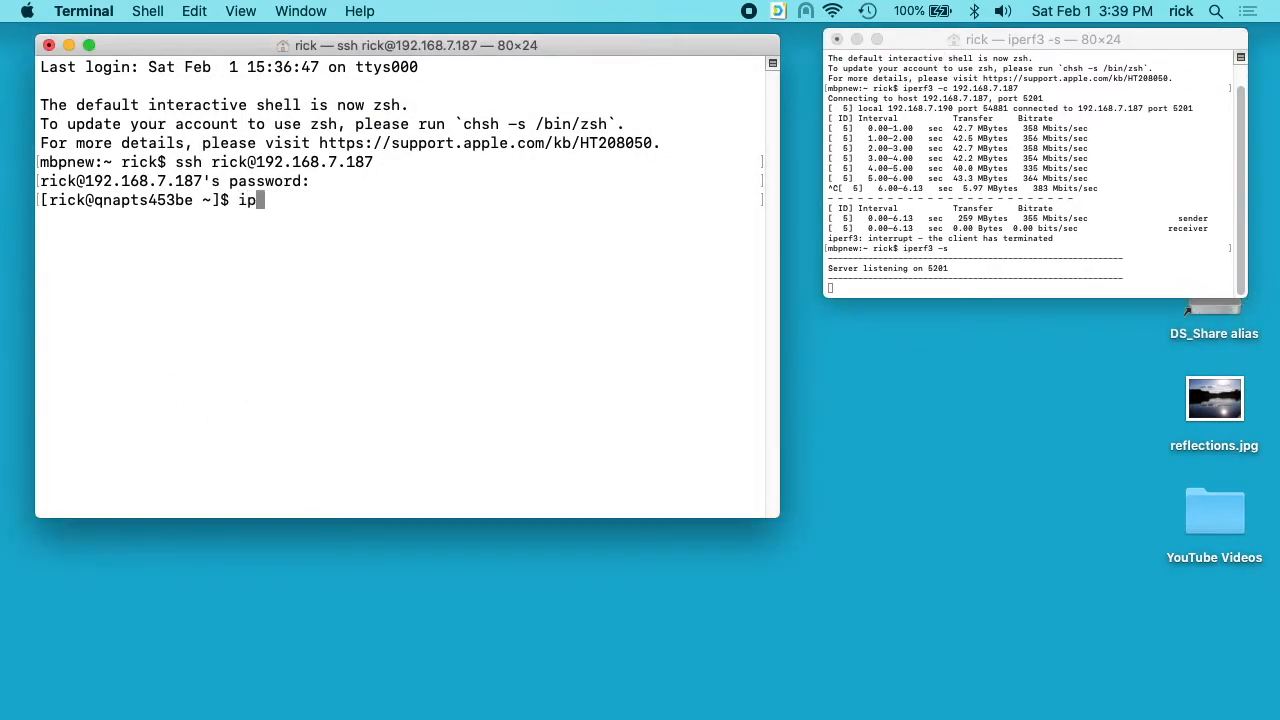
{"action": "type", "text": "erf3 -c"}
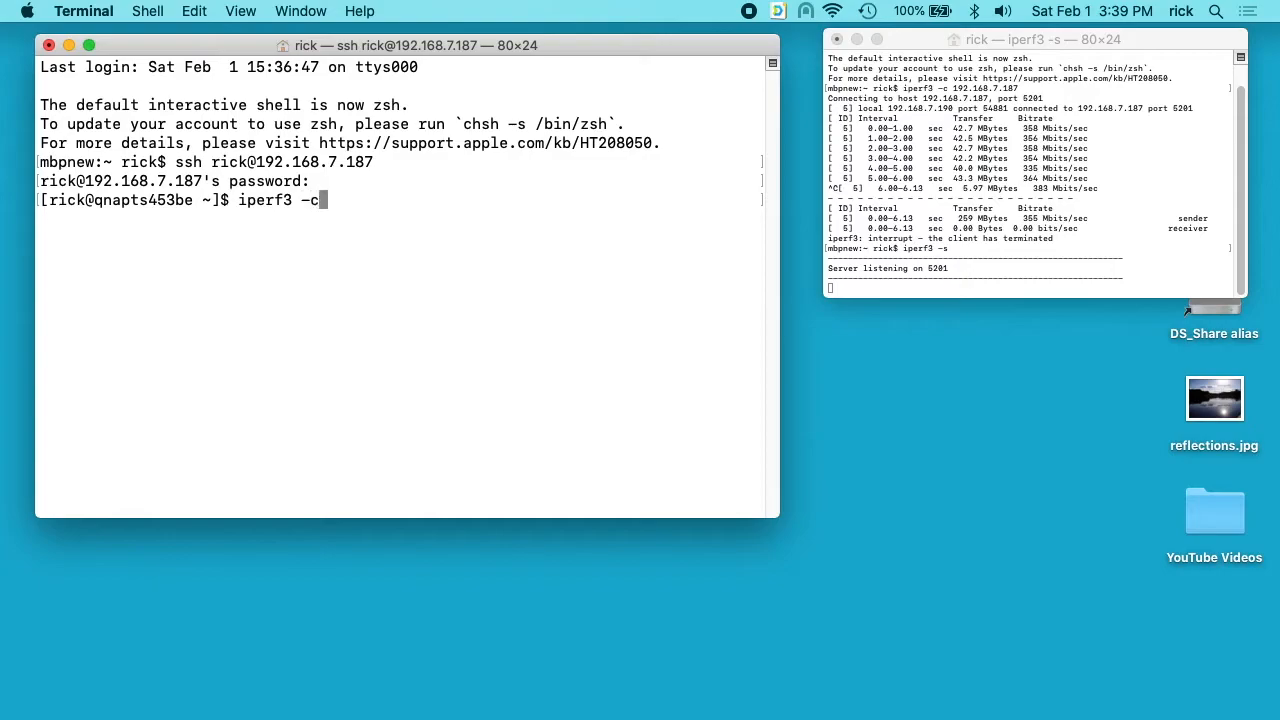
{"action": "type", "text": "192.168.7"}
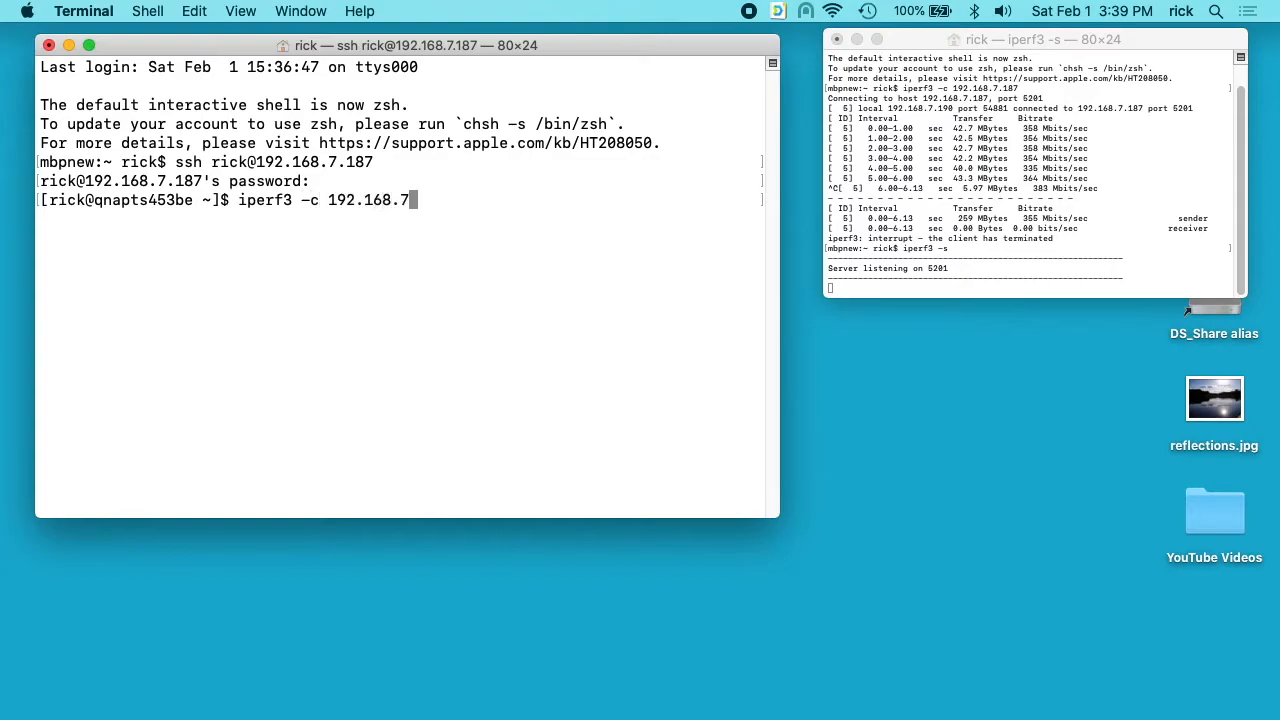
{"action": "type", "text": ".190"}
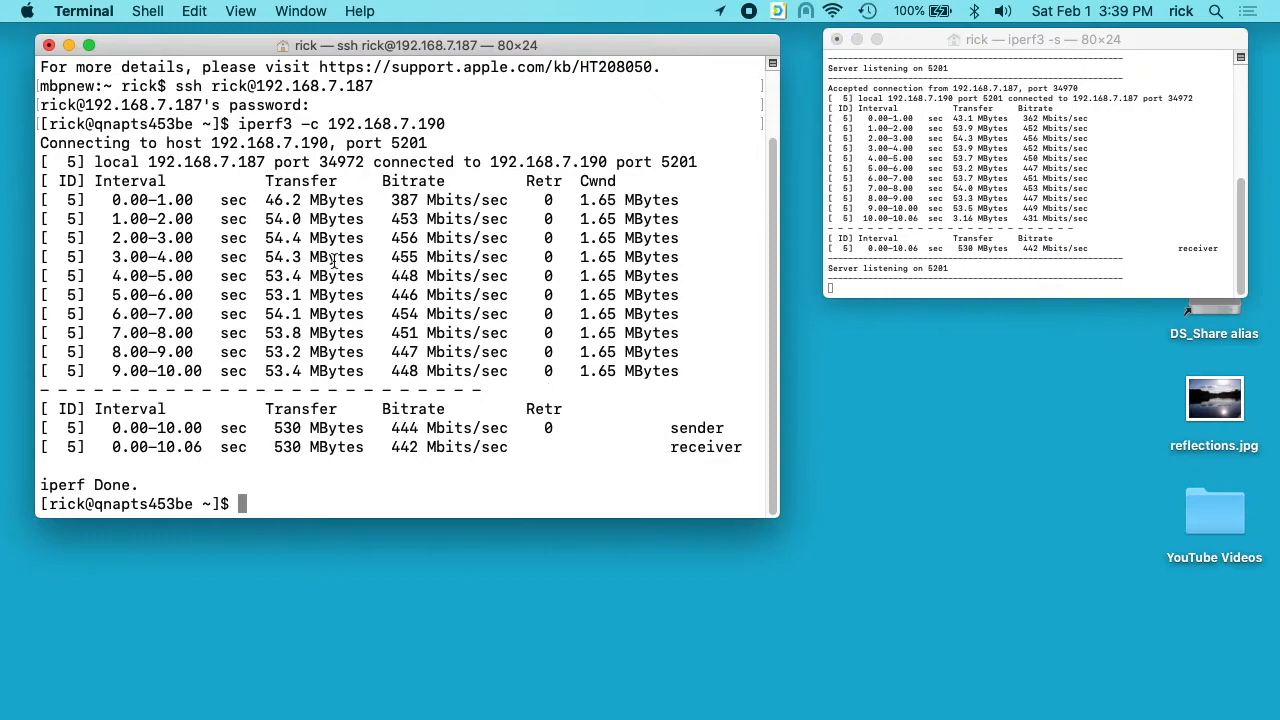
{"action": "mouse_move", "coordinate": [1020, 178]}
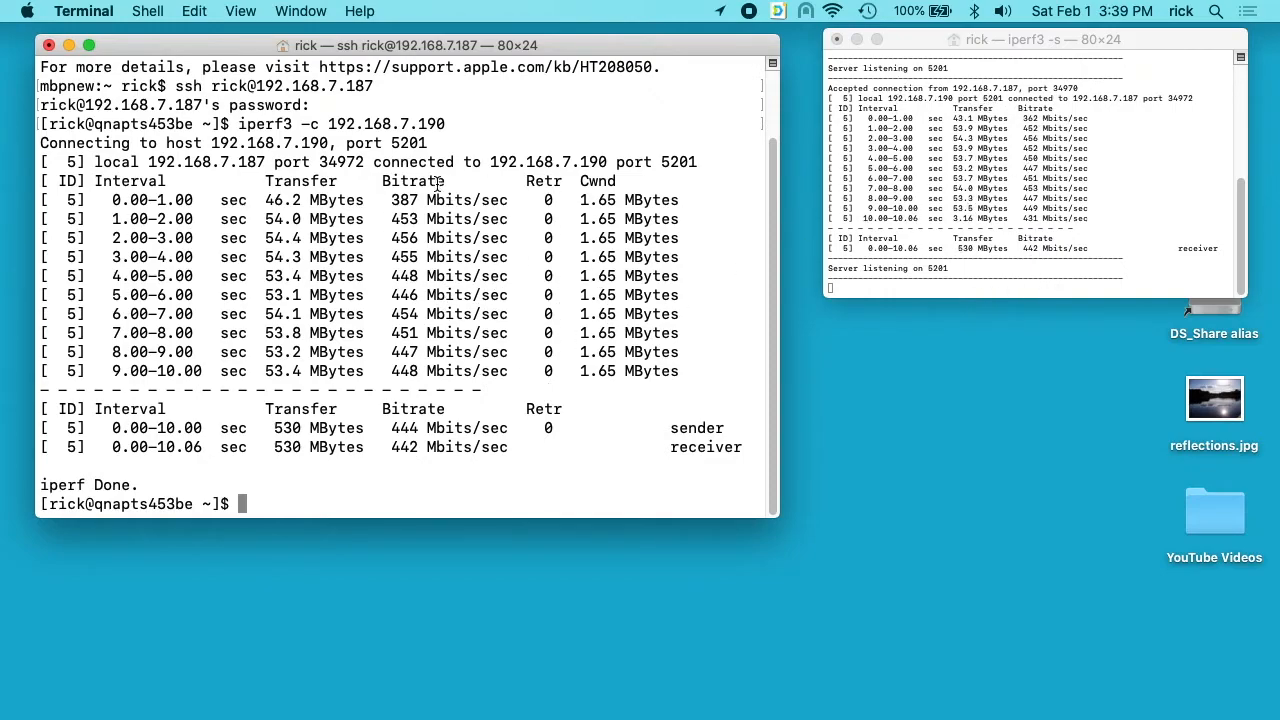
{"action": "mouse_move", "coordinate": [645, 280]}
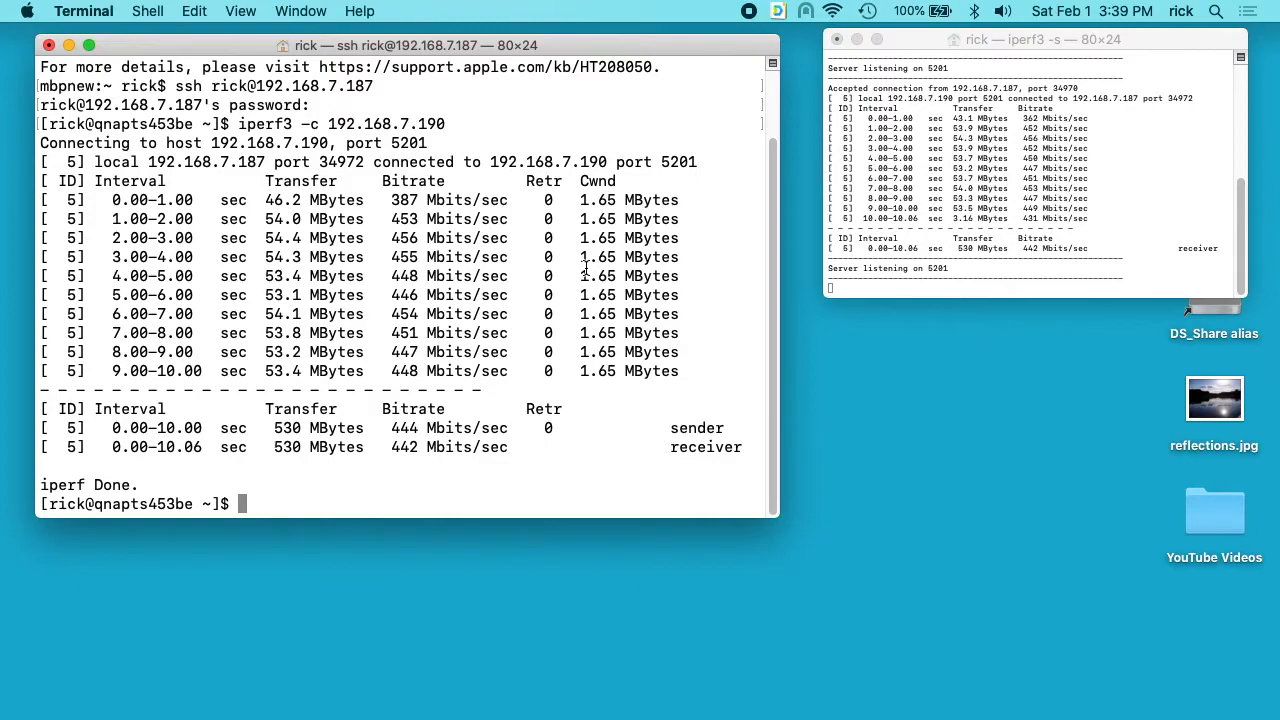
{"action": "left_click", "coordinate": [147, 11]}
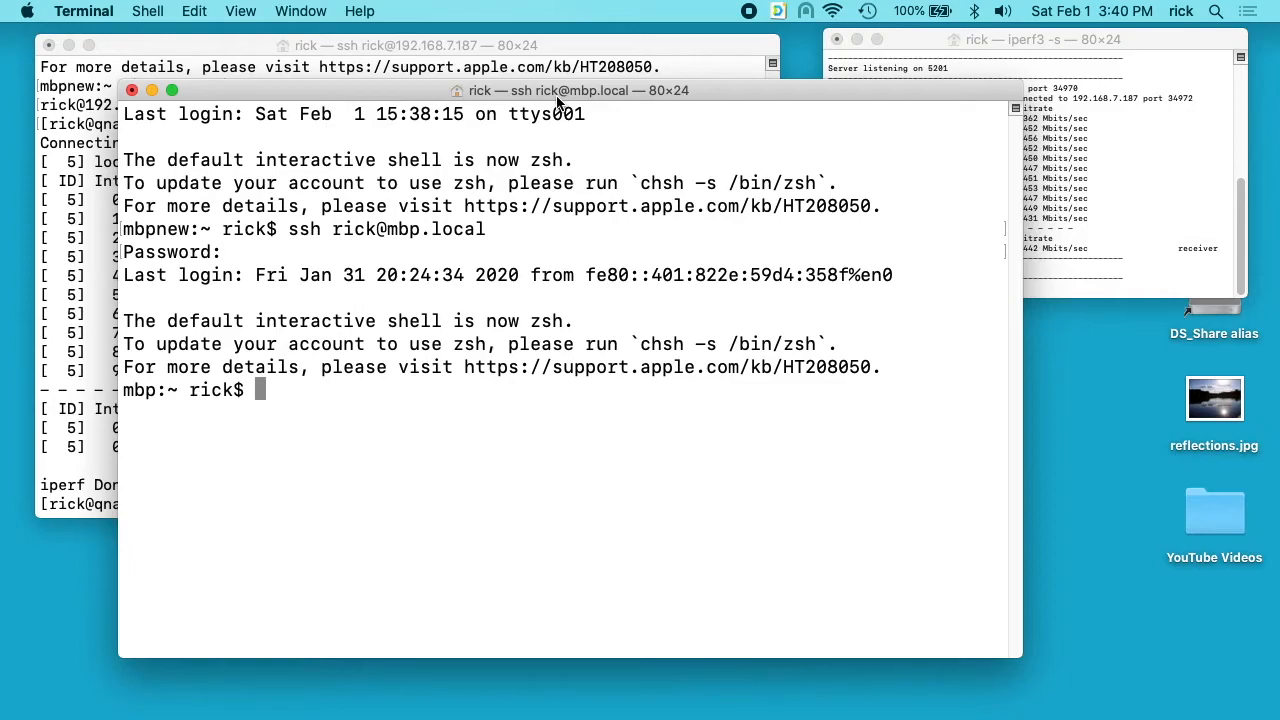
Run iperf3 -c 192.168.7.187 from the mbp.local session, measuring about 945 Mbits/sec
{"action": "type", "text": "iperf3"}
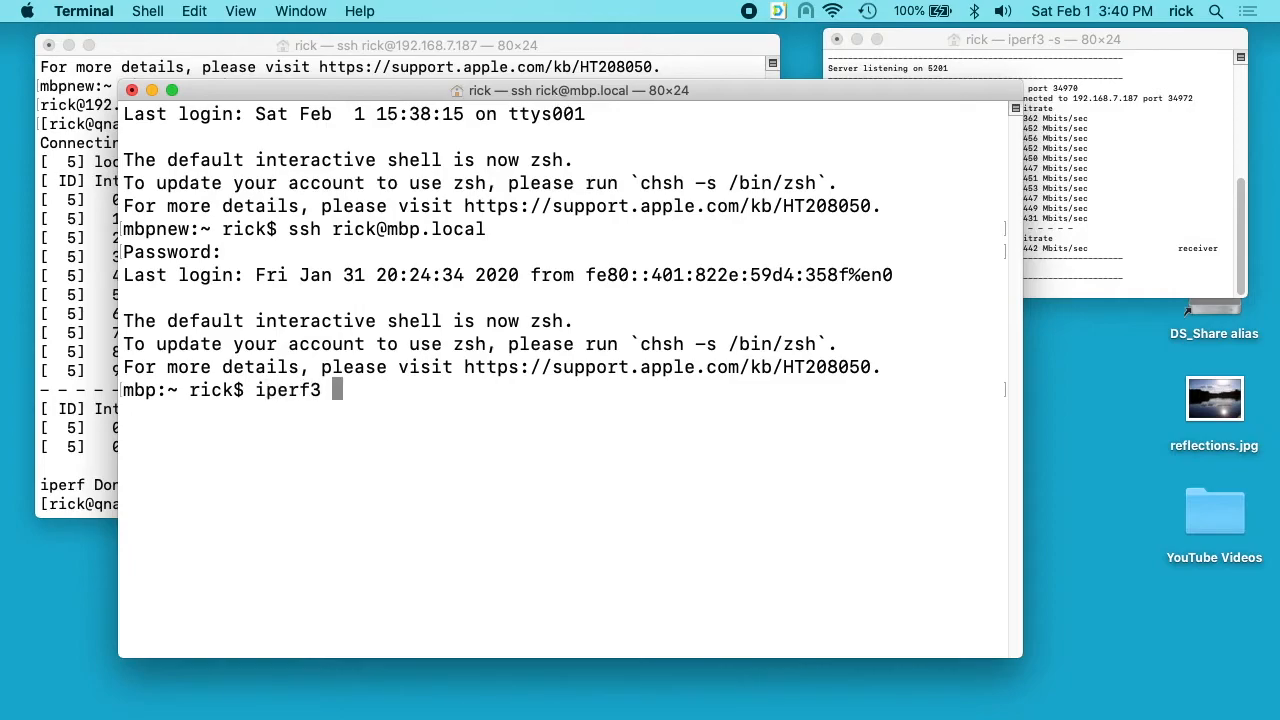
{"action": "type", "text": "-c 192.168.7."}
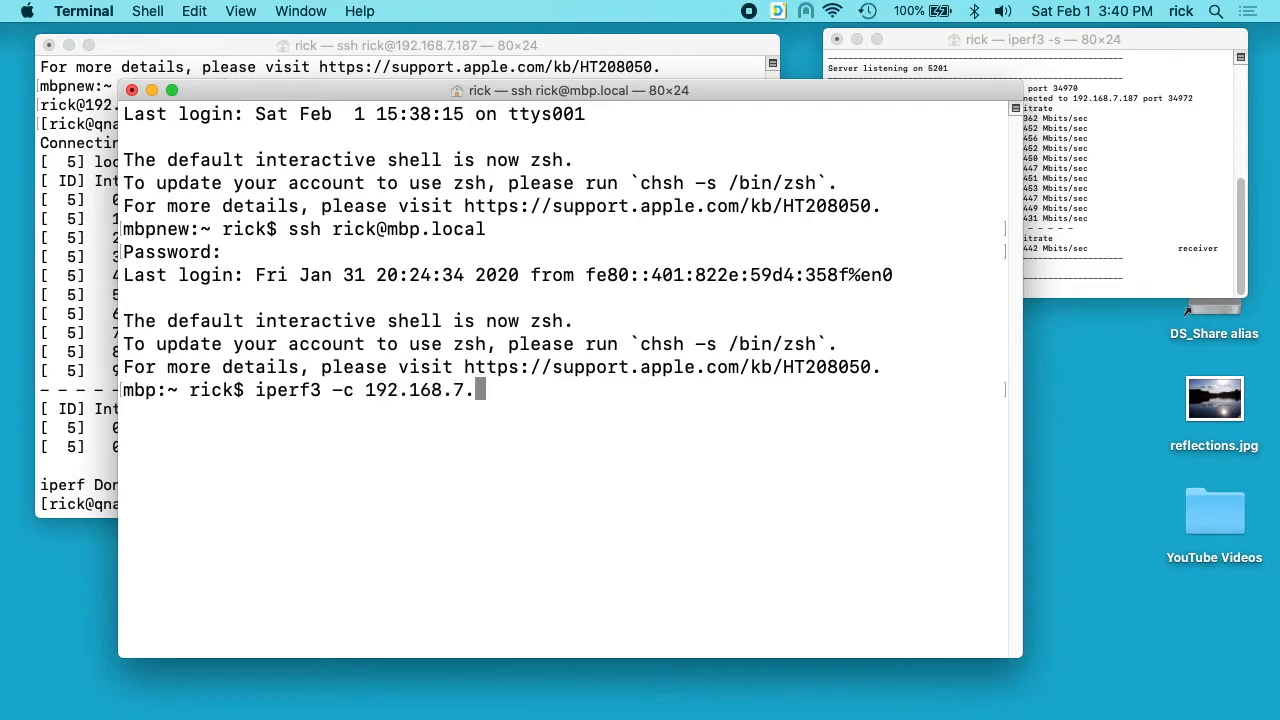
{"action": "type", "text": "187"}
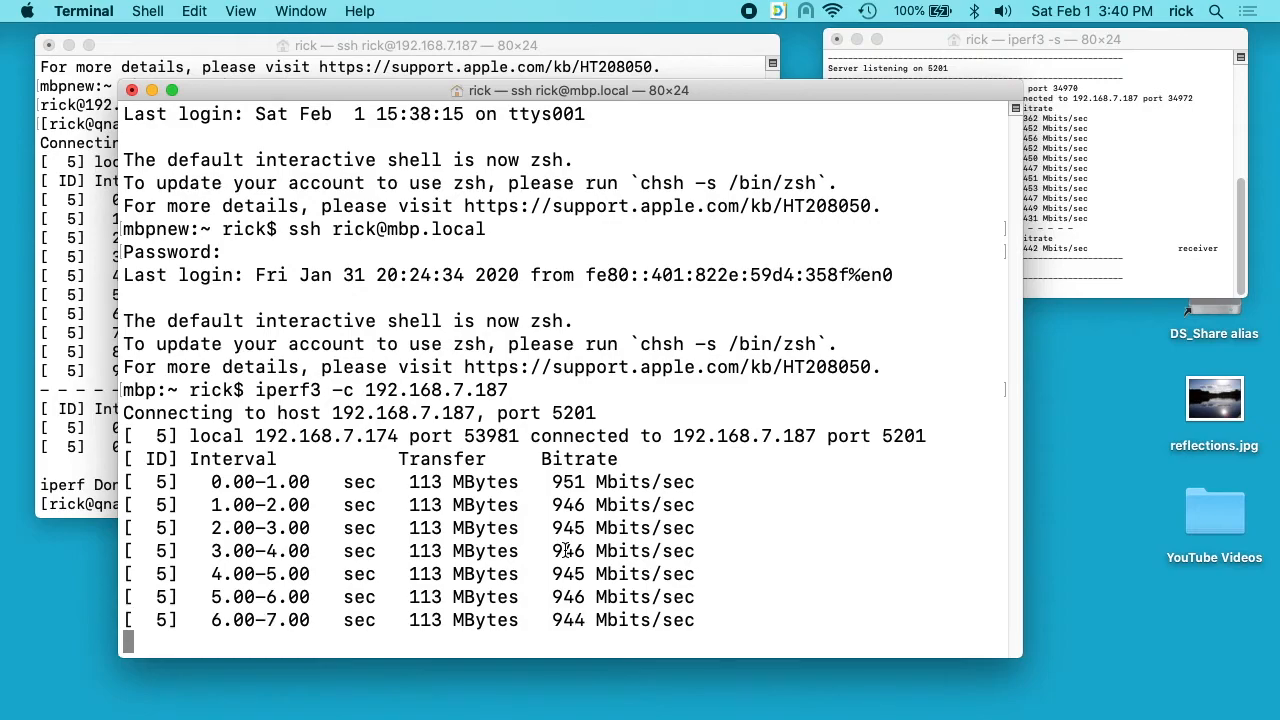
{"action": "scroll", "scroll_direction": "down", "scroll_amount": 3}
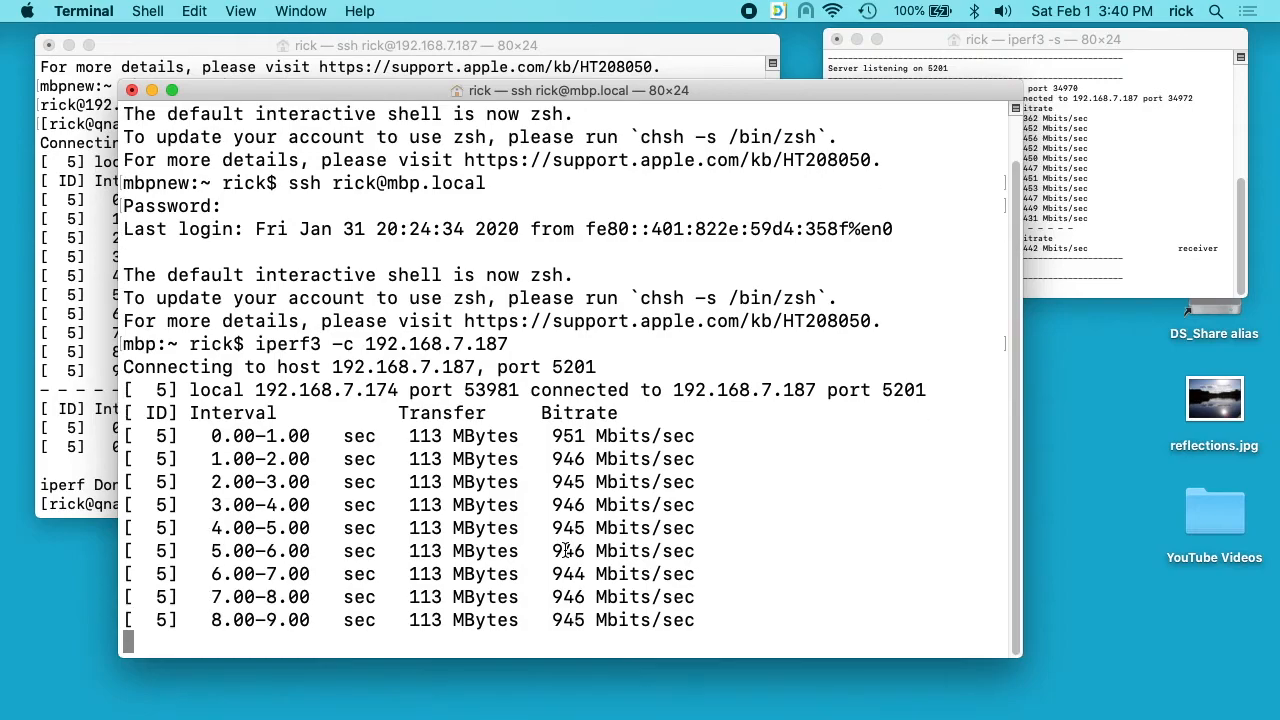